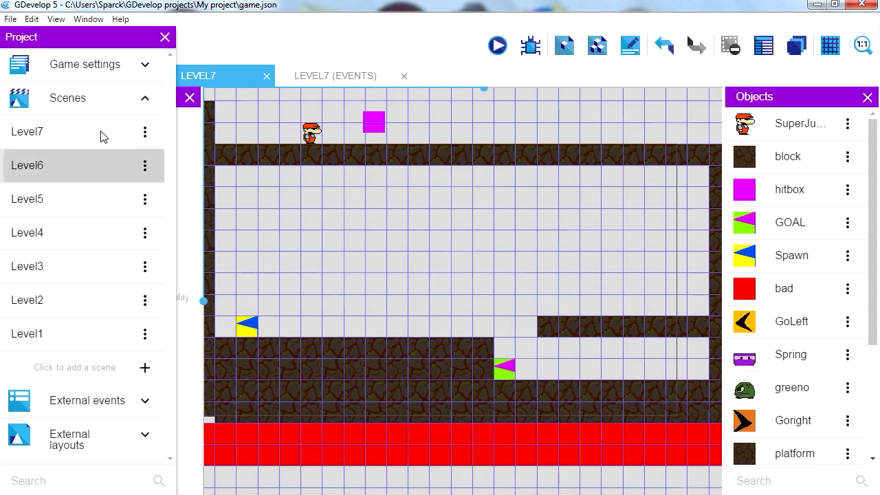
# - Open the Level7 scene in the editor and scroll down its layout
pyautogui.doubleClick(27, 165)
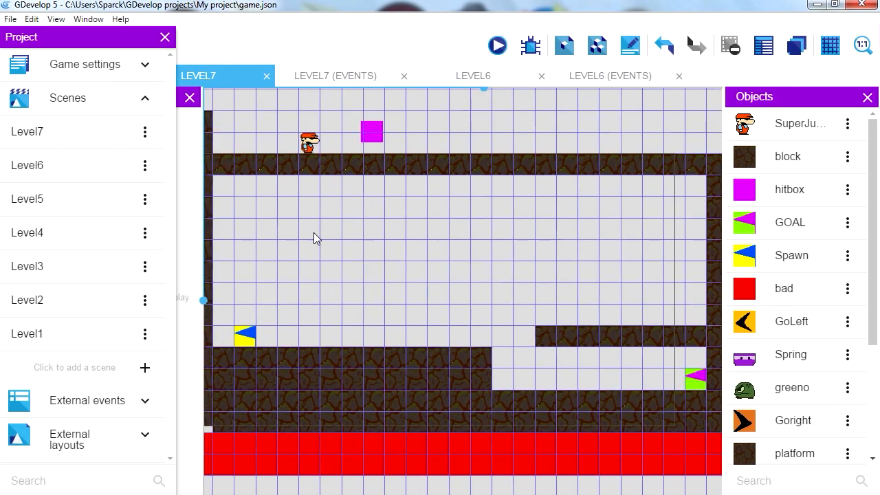
pyautogui.moveTo(233, 208)
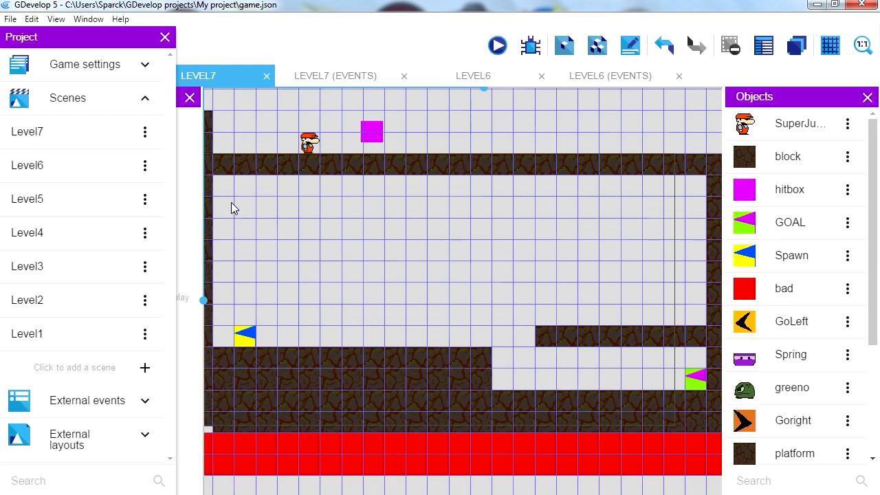
pyautogui.scroll(-3)
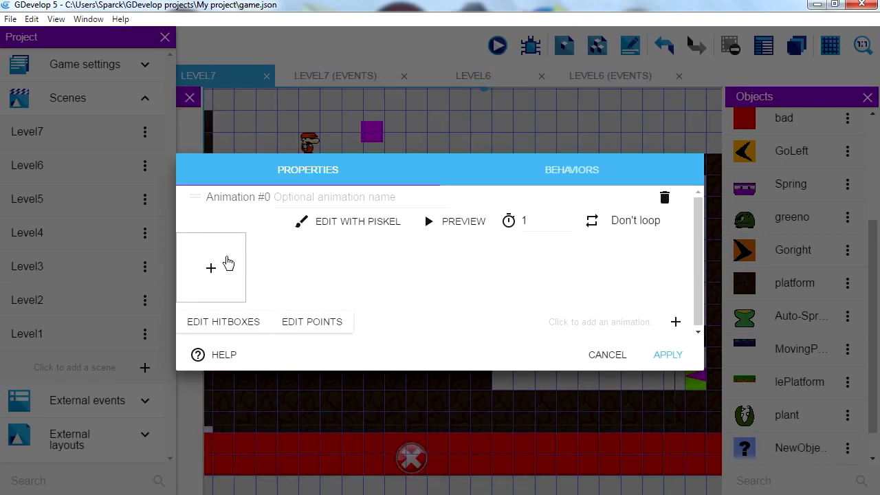
pyautogui.moveTo(346, 220)
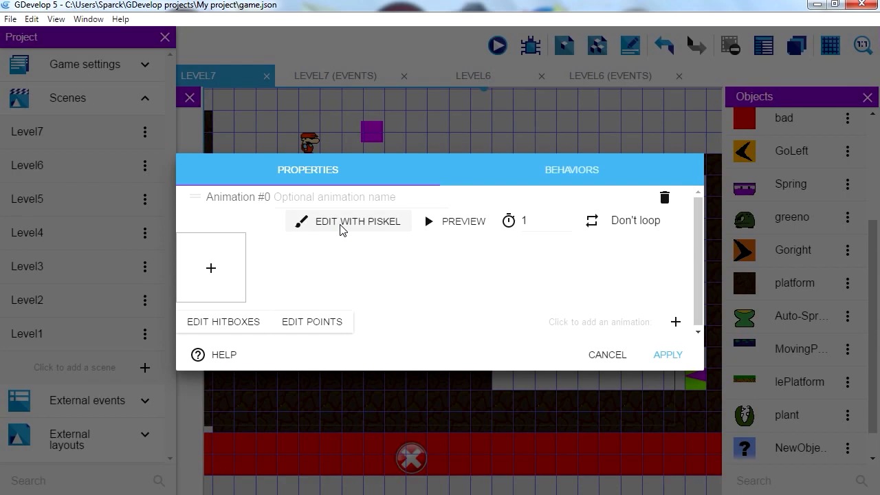
# - Draw a yellow pixel-art key in Piskel and save it into the new sprite
pyautogui.click(357, 220)
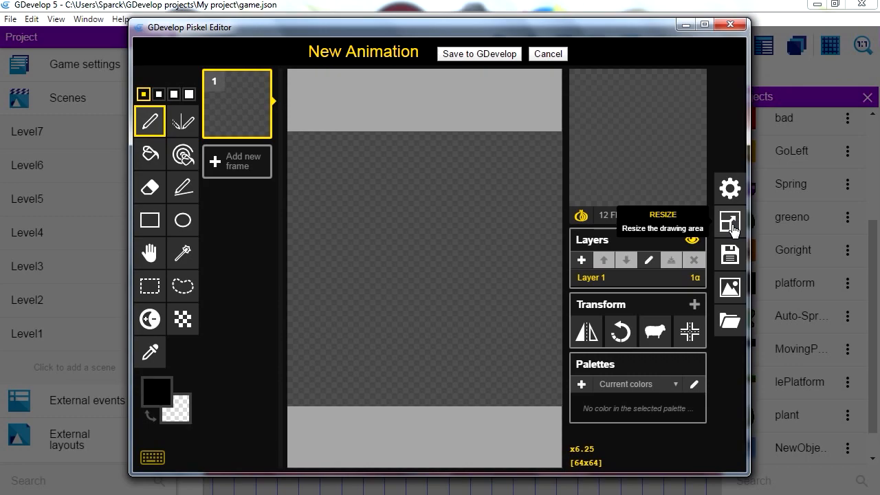
pyautogui.moveTo(728, 226)
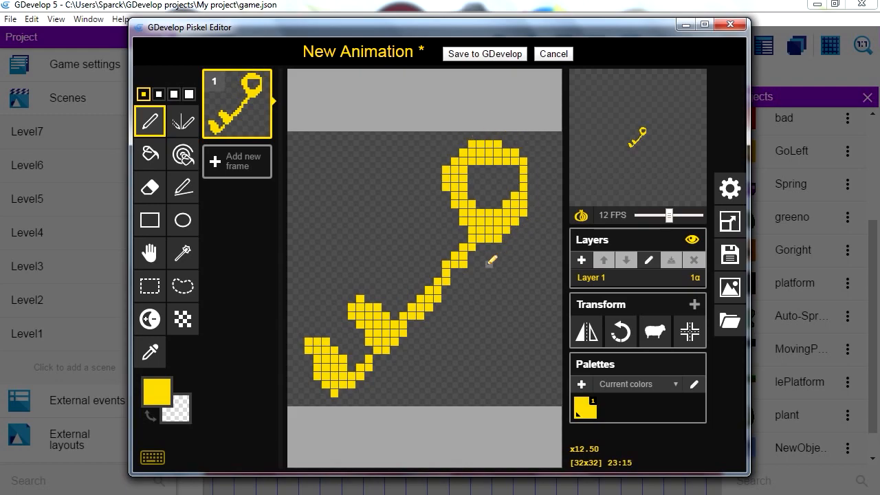
pyautogui.click(484, 54)
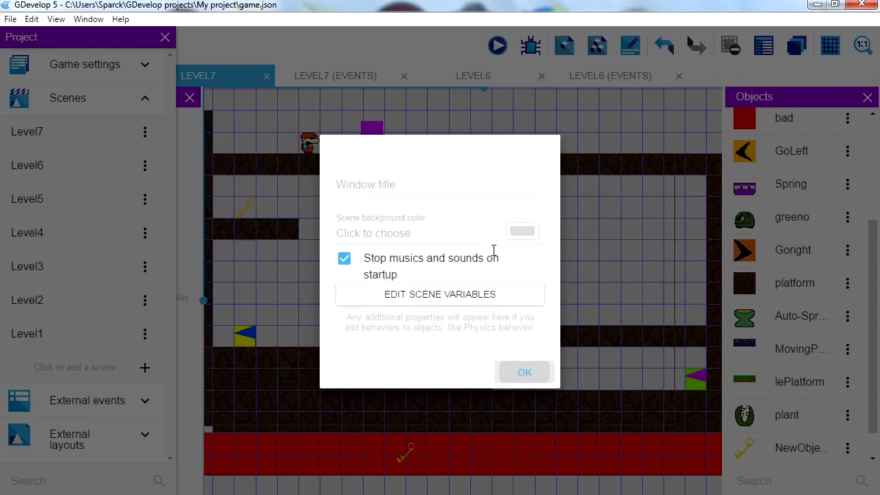
# - Set Level7's scene background colour to a muted purplish-brown shade
pyautogui.click(523, 231)
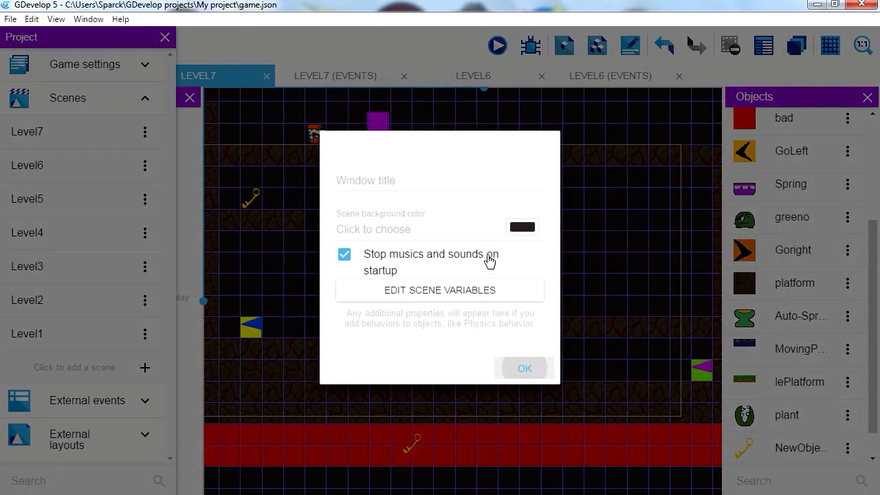
pyautogui.click(523, 227)
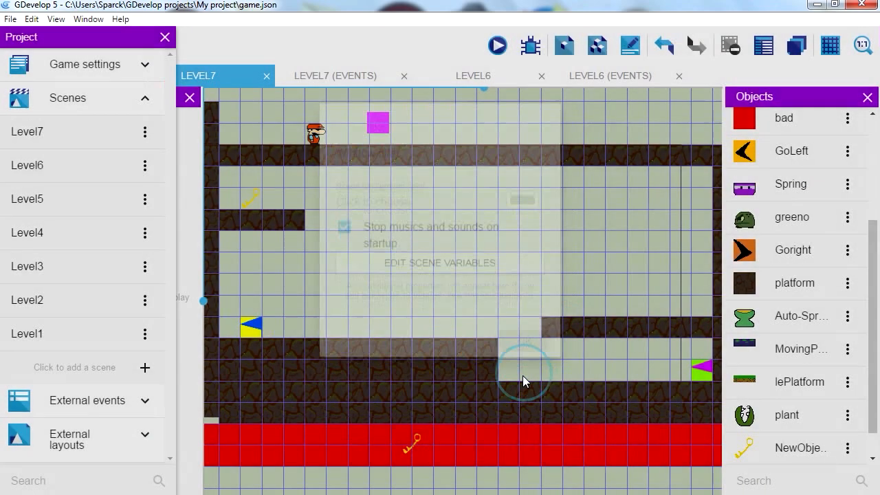
pyautogui.rightClick(522, 382)
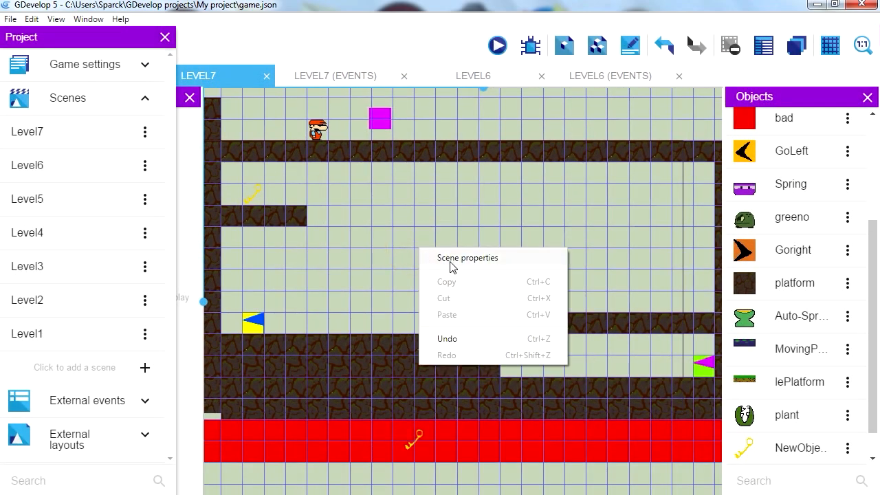
pyautogui.click(467, 257)
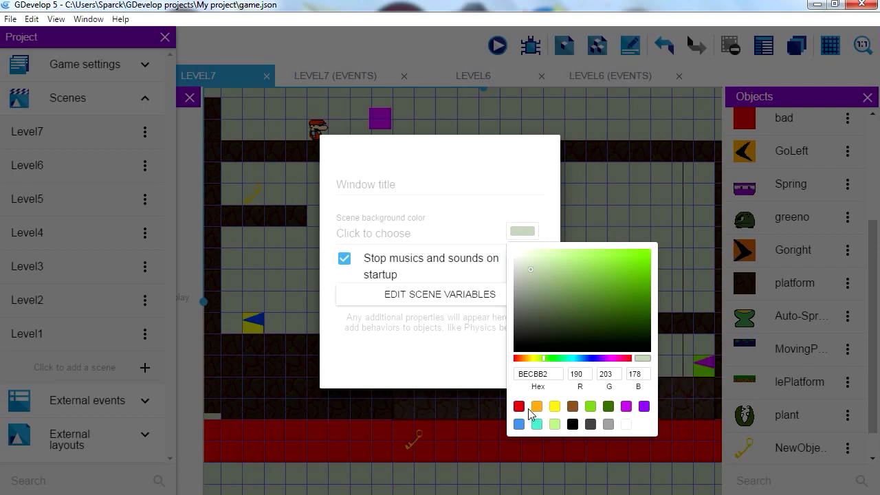
pyautogui.click(520, 406)
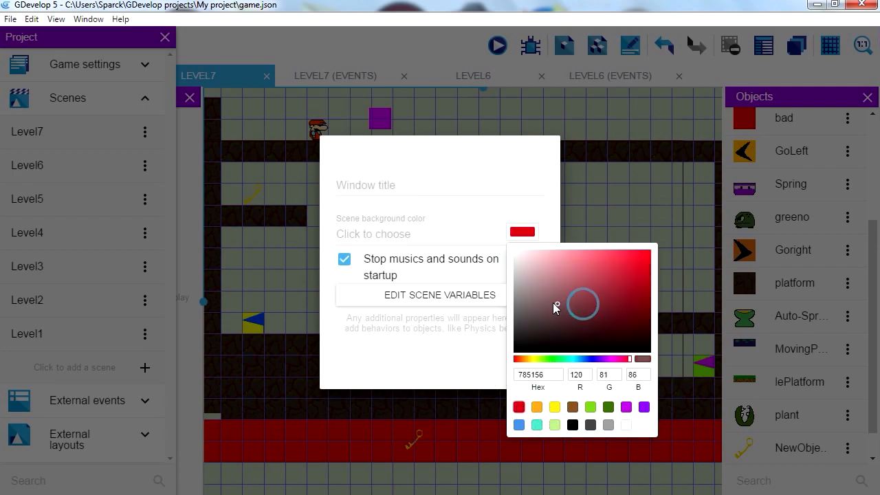
pyautogui.click(550, 294)
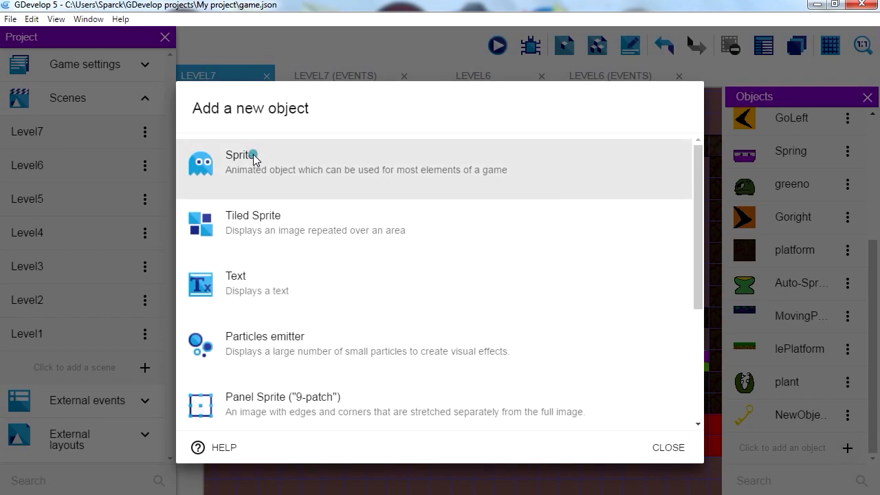
# - Create a second sprite with a 32×32 canvas bucket-filled solid red
pyautogui.click(242, 154)
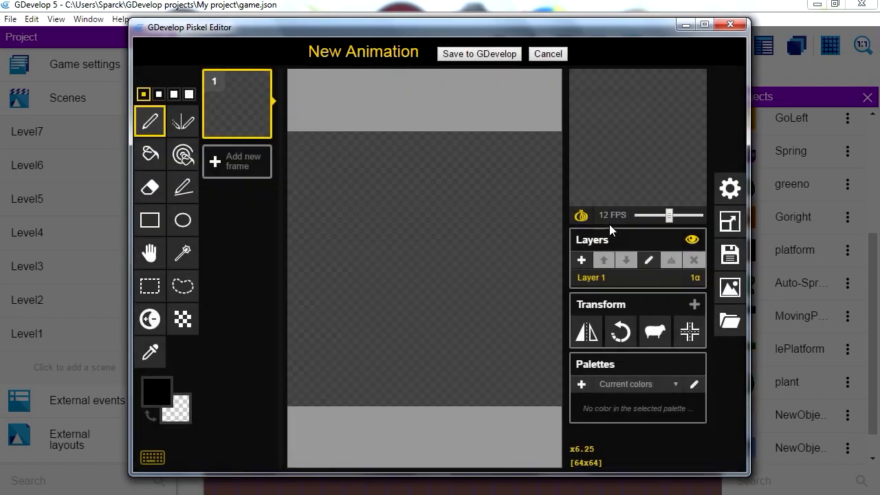
pyautogui.moveTo(729, 189)
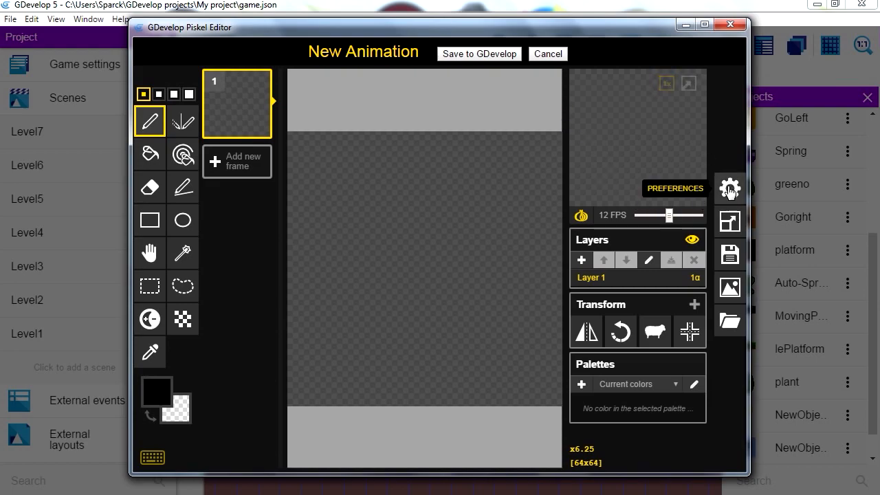
pyautogui.click(728, 219)
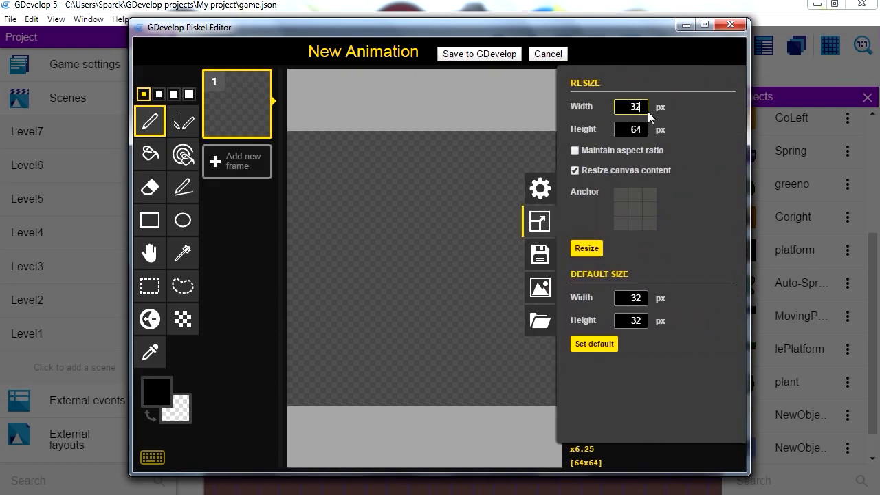
pyautogui.click(630, 129)
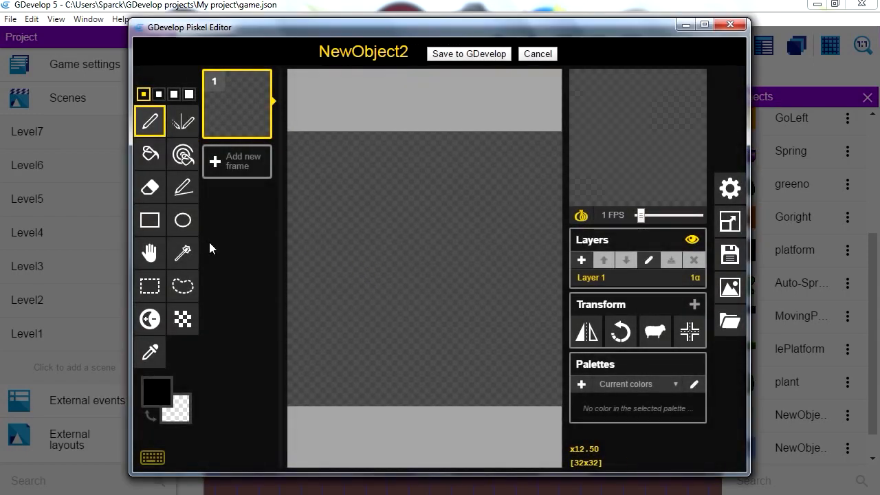
pyautogui.moveTo(149, 187)
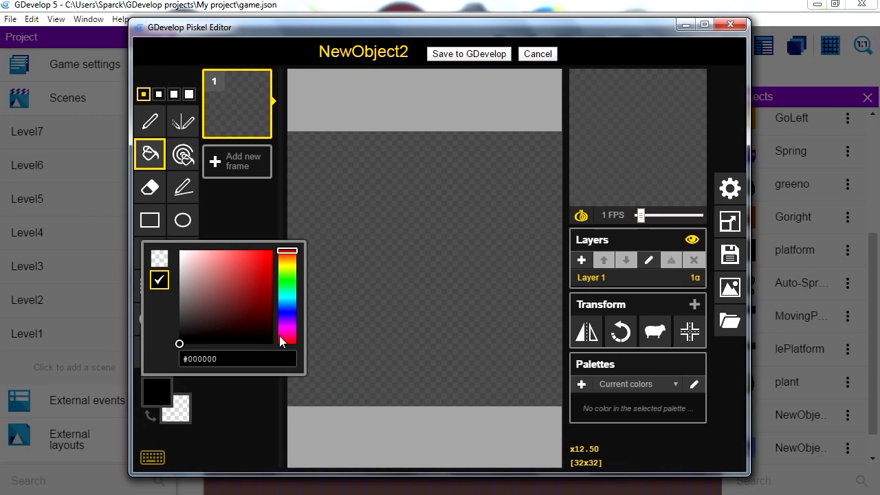
pyautogui.click(259, 283)
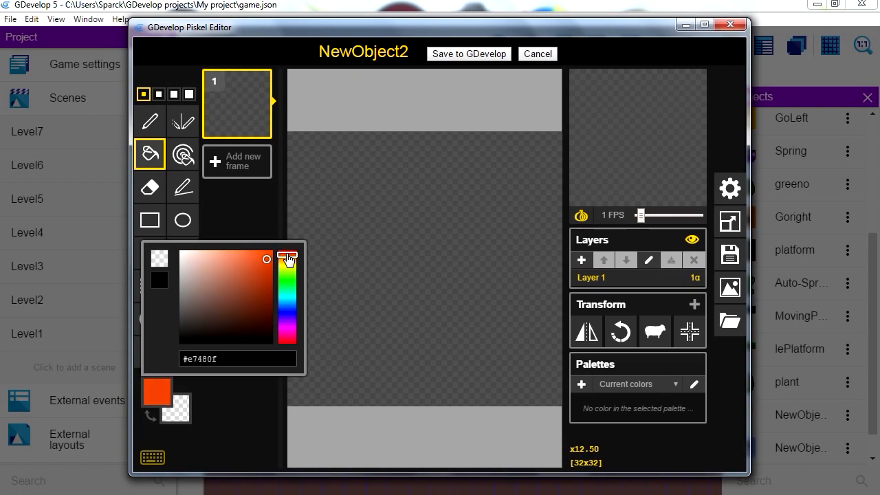
pyautogui.click(418, 324)
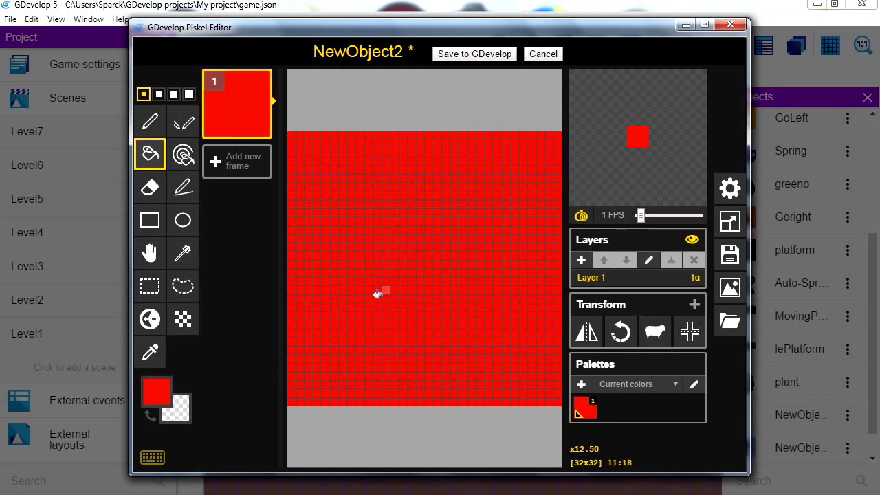
pyautogui.moveTo(385, 328)
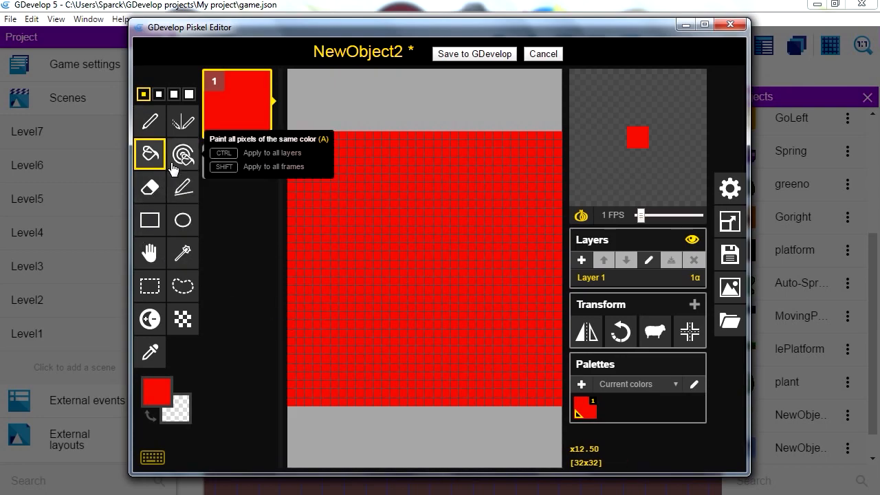
# - Draw a dark red keyhole with the pen and save the door image as NewObject2
pyautogui.click(149, 121)
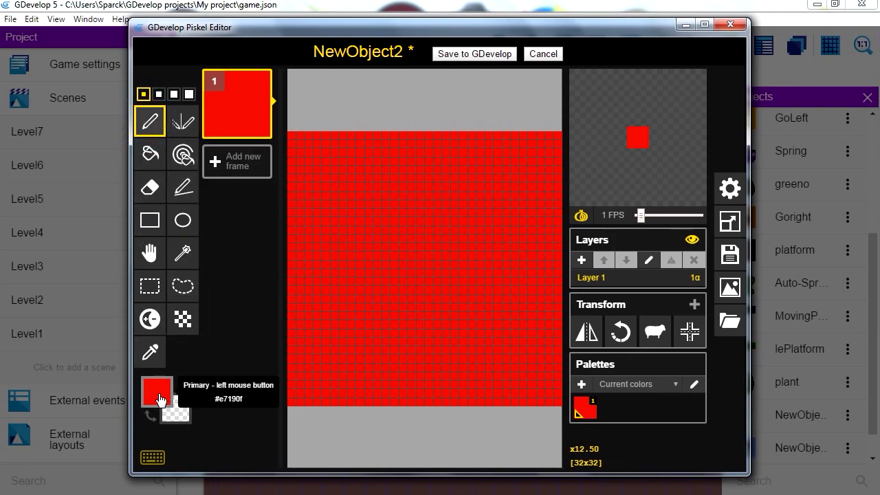
pyautogui.click(156, 391)
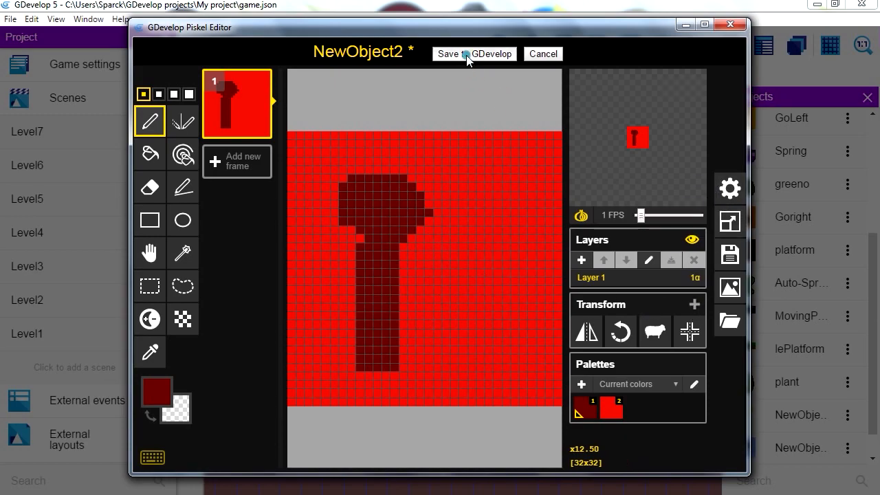
pyautogui.click(473, 54)
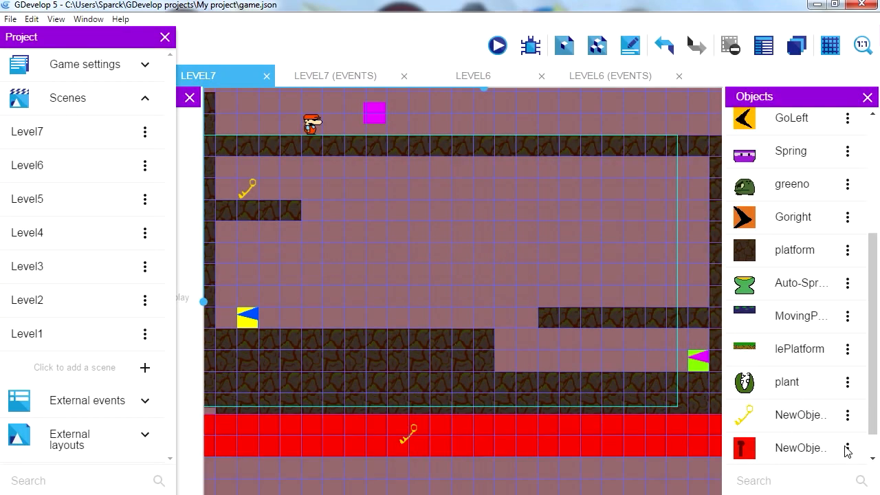
# - Rename the new objects to key and door and move the door up above the ledge
pyautogui.doubleClick(801, 448)
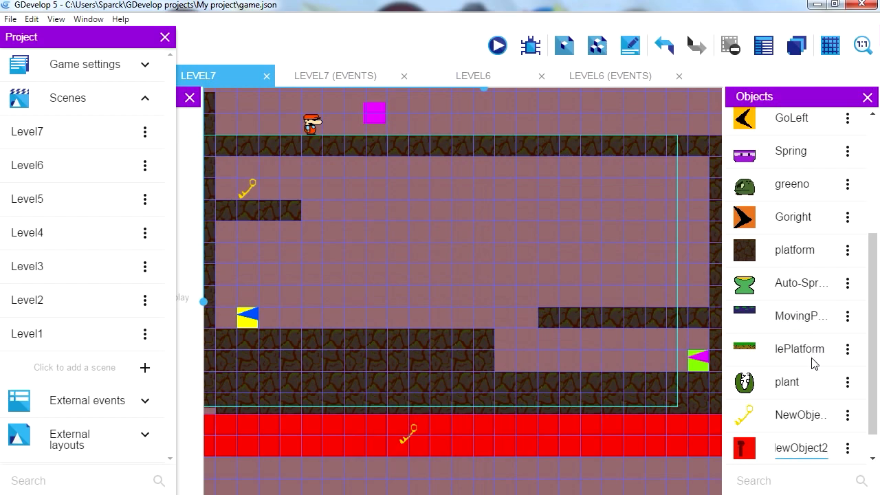
pyautogui.doubleClick(801, 448)
pyautogui.write('door')
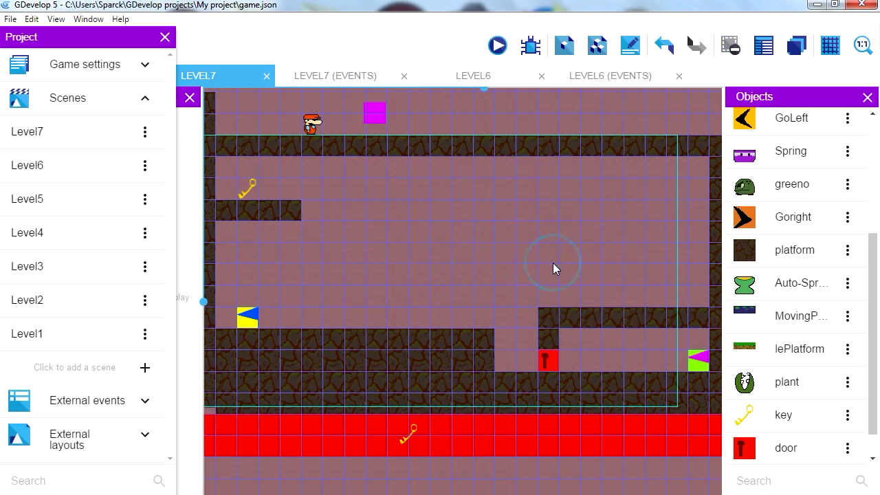
pyautogui.moveTo(498, 47)
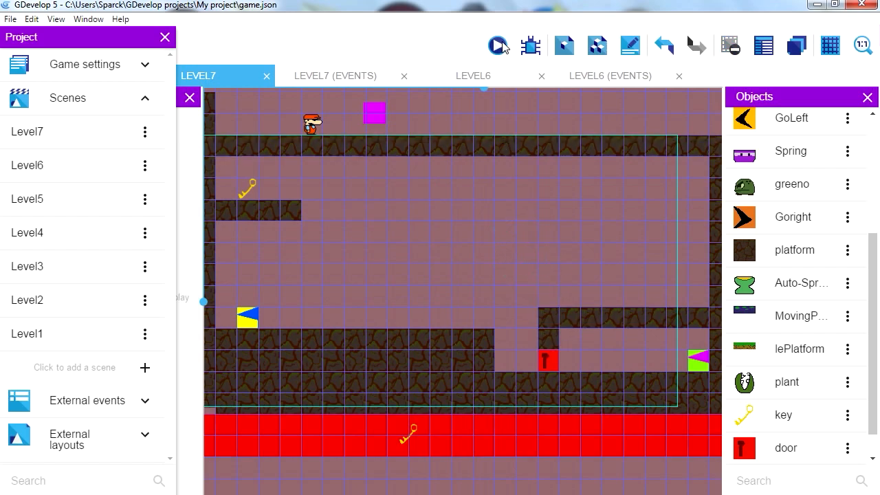
pyautogui.click(497, 45)
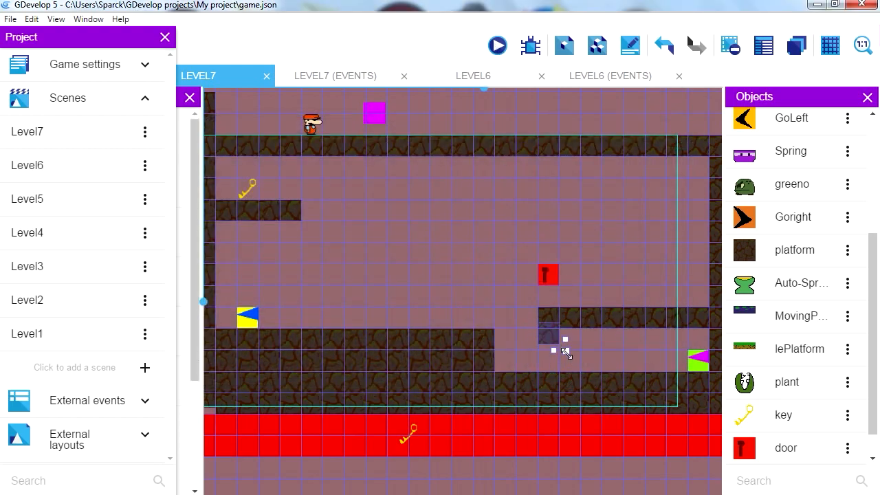
# - Test-play Level7 in a preview, close it and select the block above the door
pyautogui.click(498, 46)
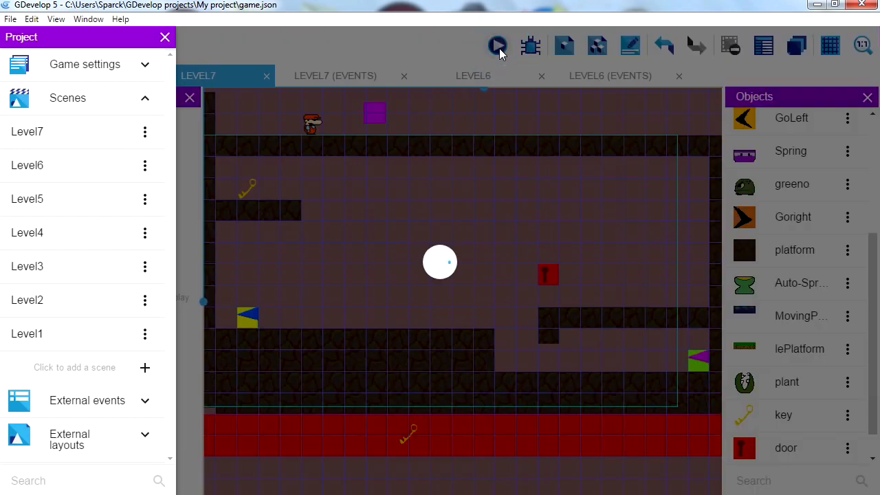
pyautogui.click(497, 46)
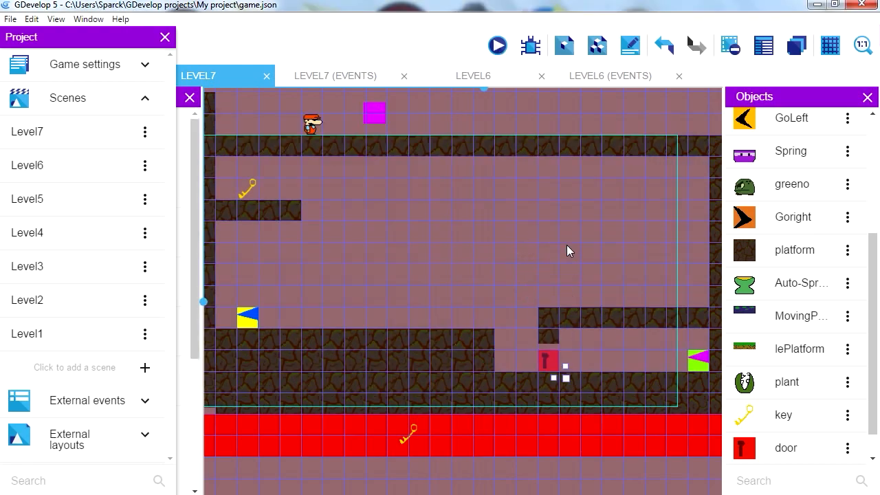
pyautogui.click(498, 45)
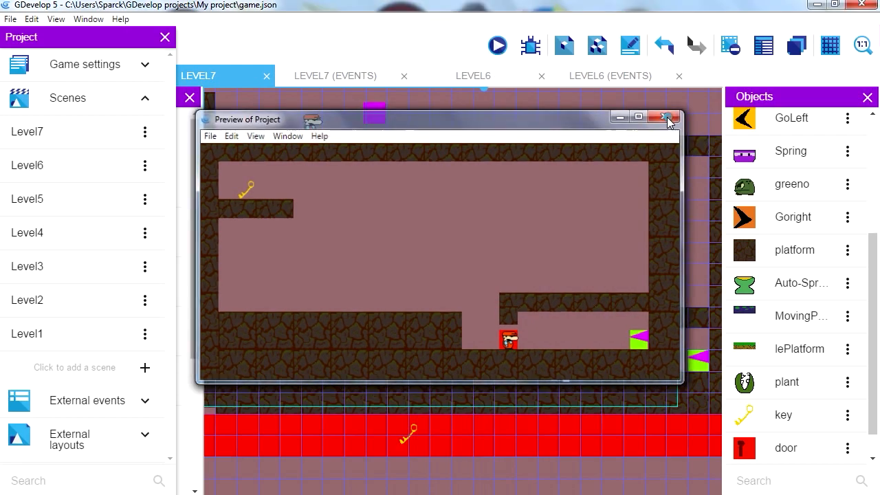
pyautogui.click(668, 117)
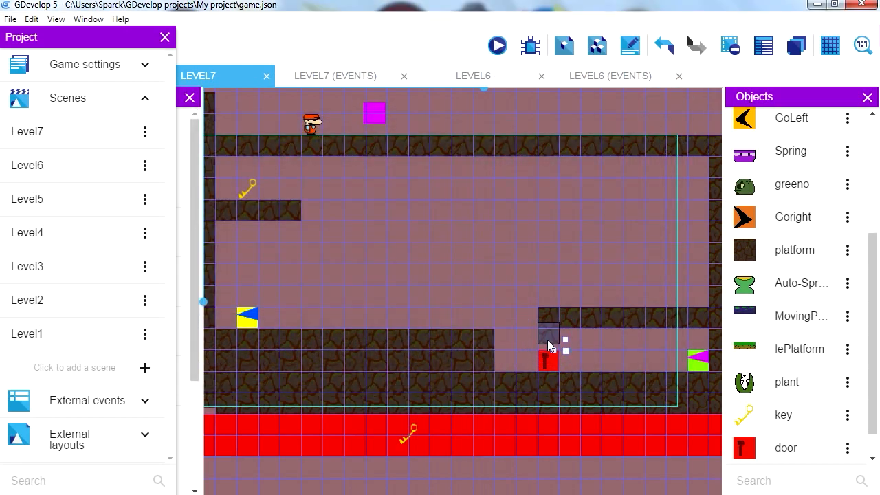
pyautogui.click(498, 44)
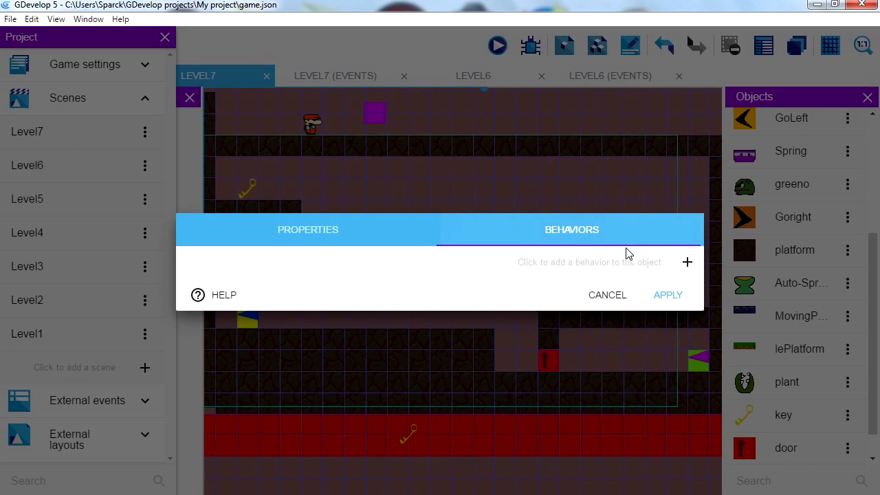
# - Add a Platform behavior to the block with ledge grabbing switched off
pyautogui.click(686, 261)
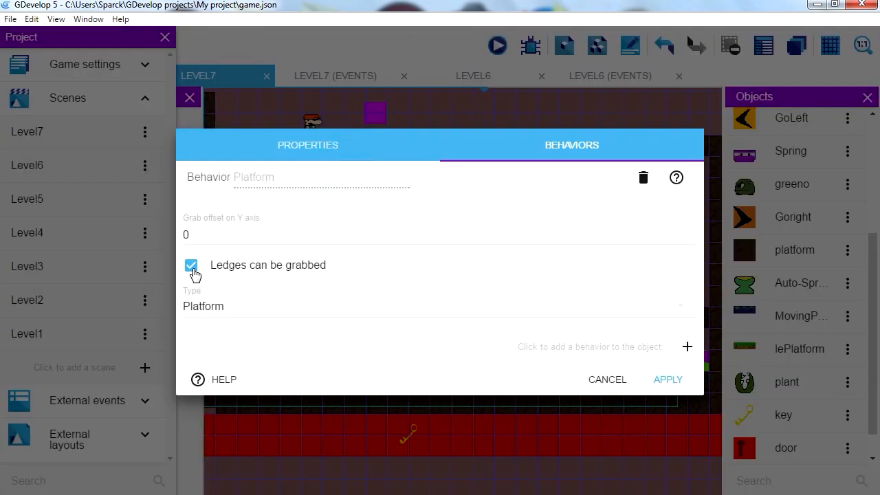
pyautogui.click(192, 264)
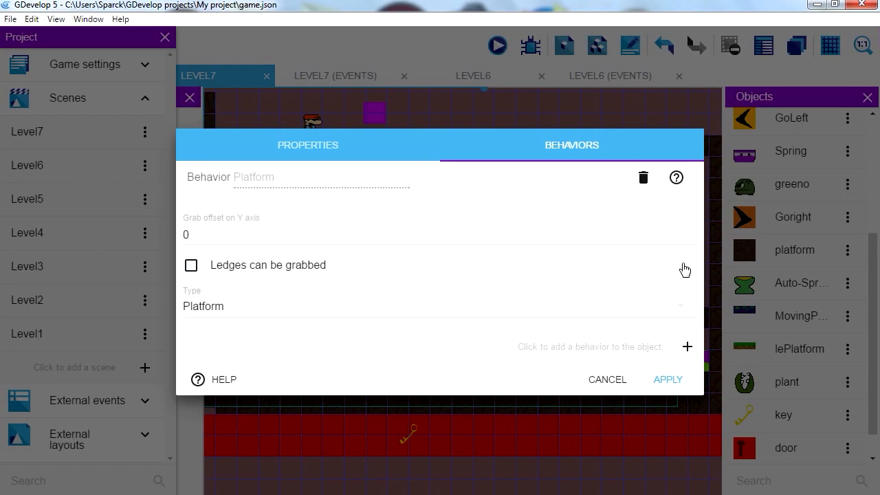
pyautogui.moveTo(667, 380)
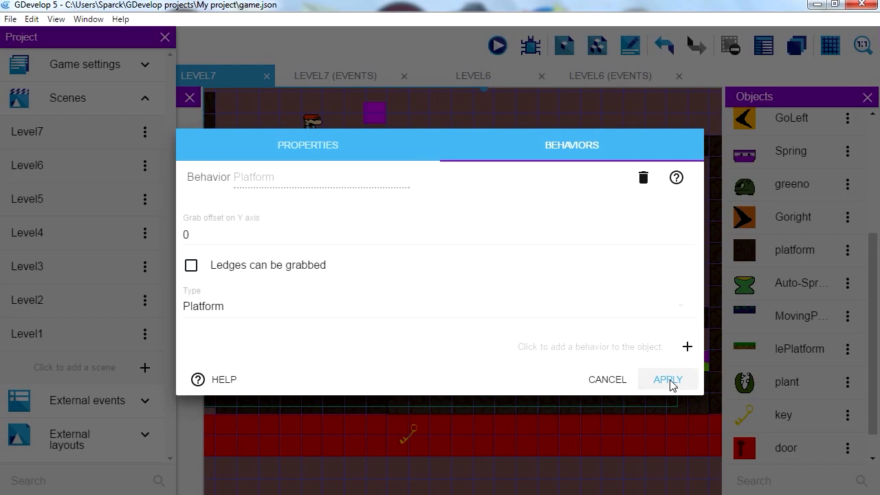
# - Apply the behavior changes, test-play the level and close the preview
pyautogui.click(668, 379)
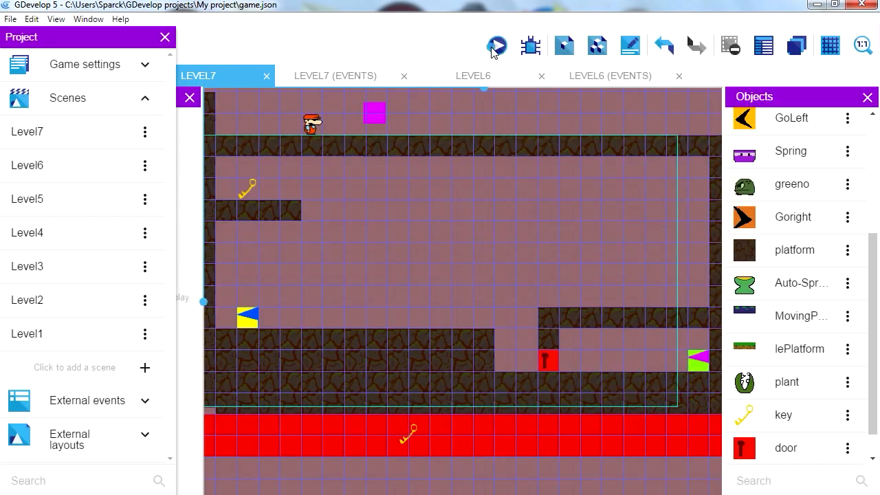
pyautogui.click(497, 46)
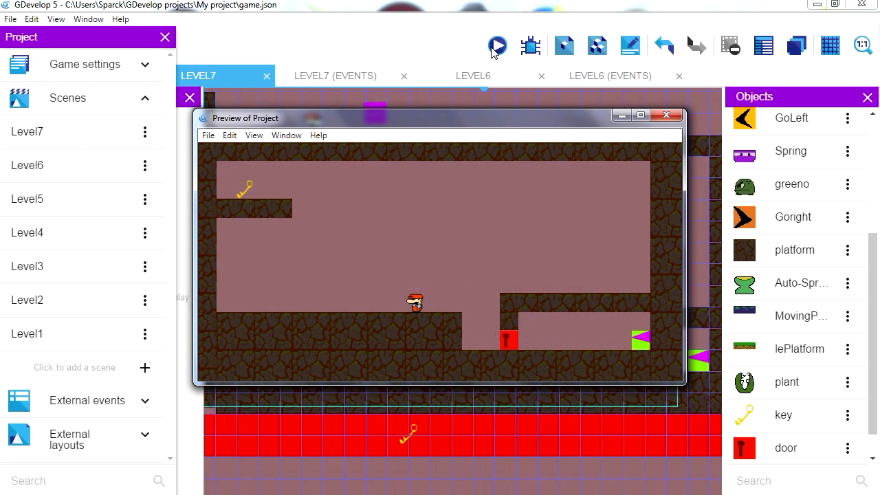
pyautogui.moveTo(507, 347)
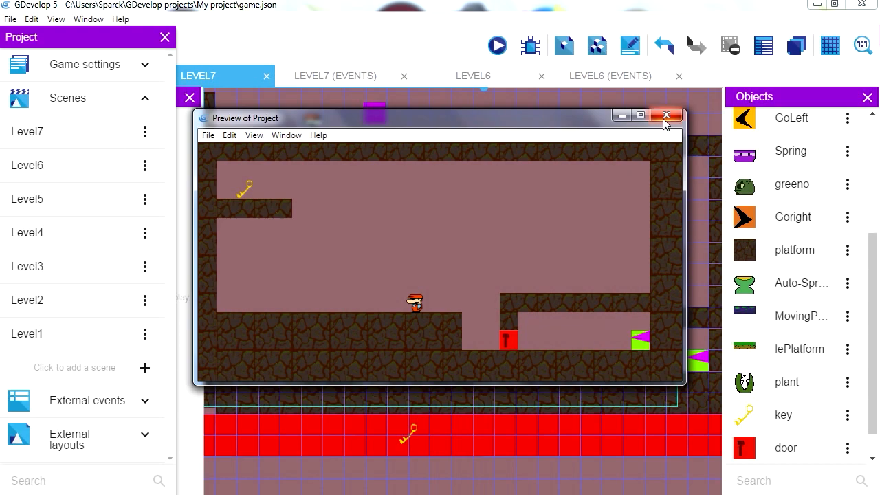
pyautogui.click(666, 115)
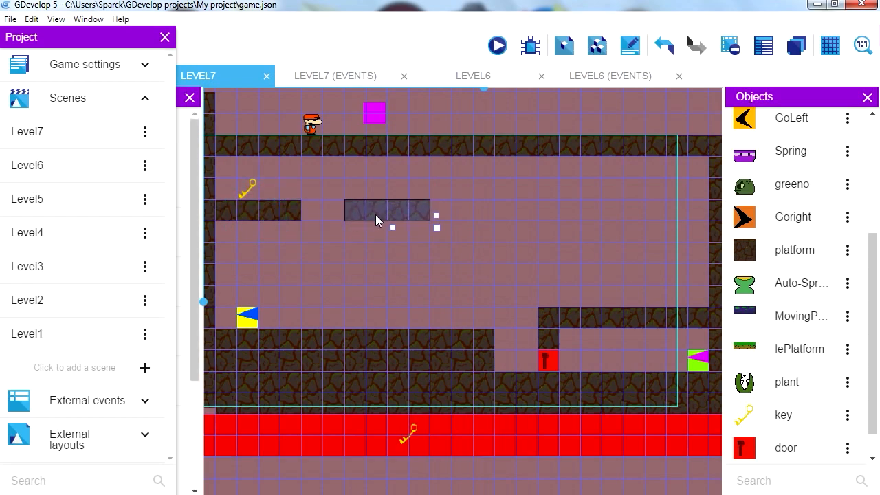
# - Place a second floating platform strip further right in the room
pyautogui.moveTo(387, 209); pyautogui.dragTo(538, 231)
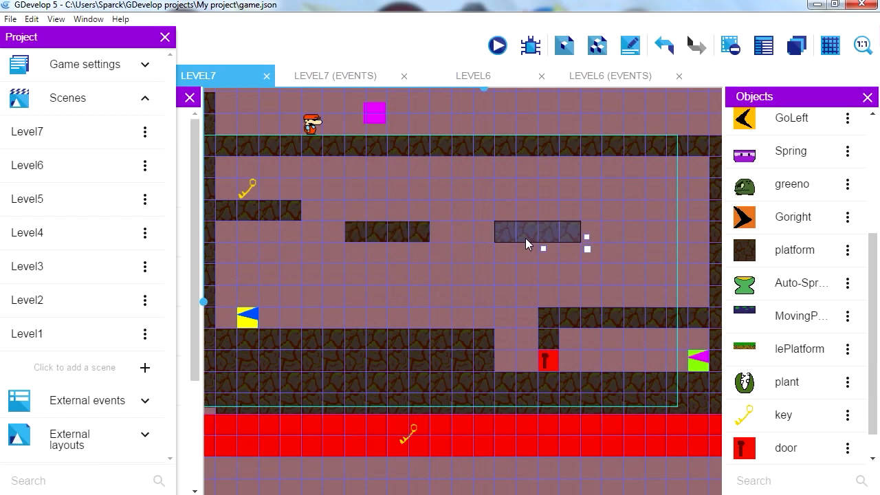
pyautogui.moveTo(537, 236)
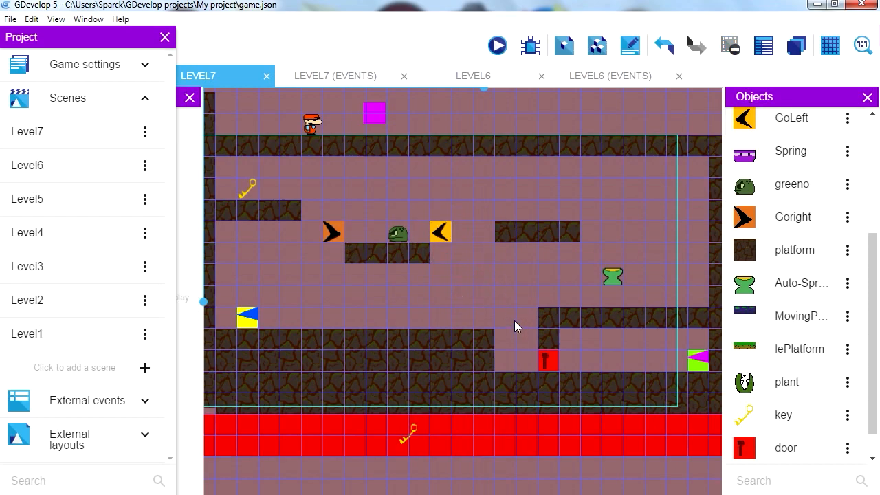
pyautogui.moveTo(517, 69)
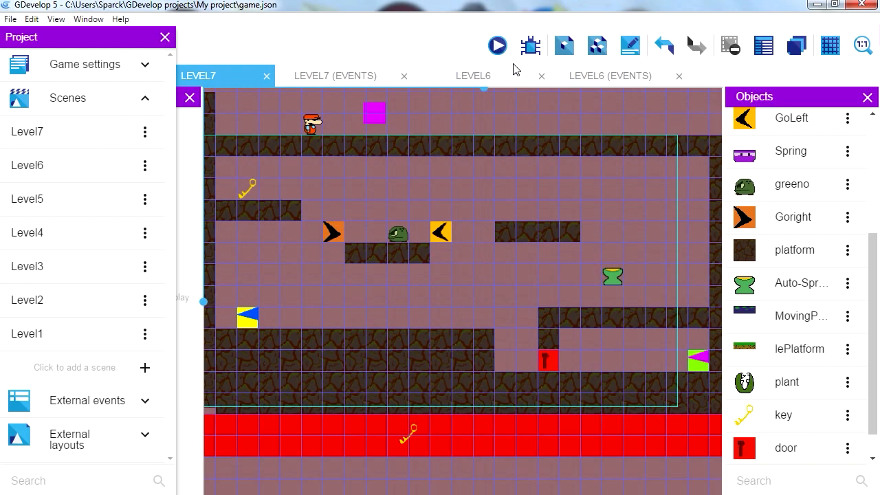
pyautogui.click(497, 45)
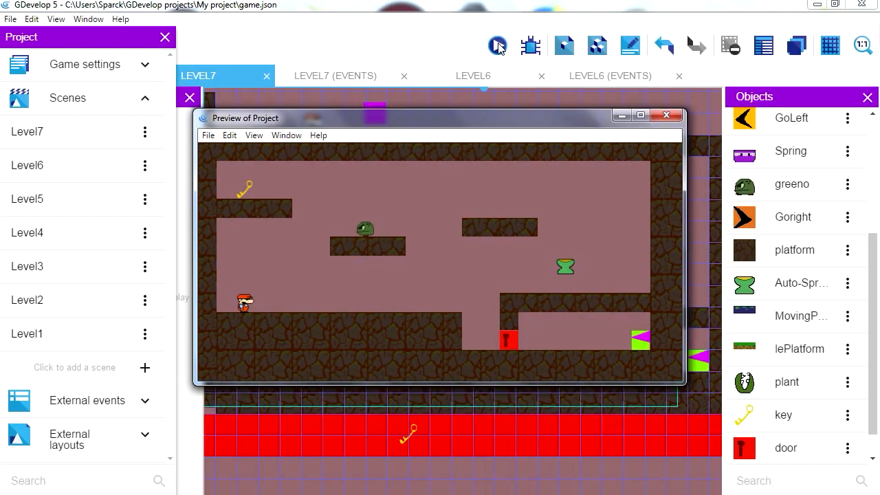
pyautogui.click(641, 115)
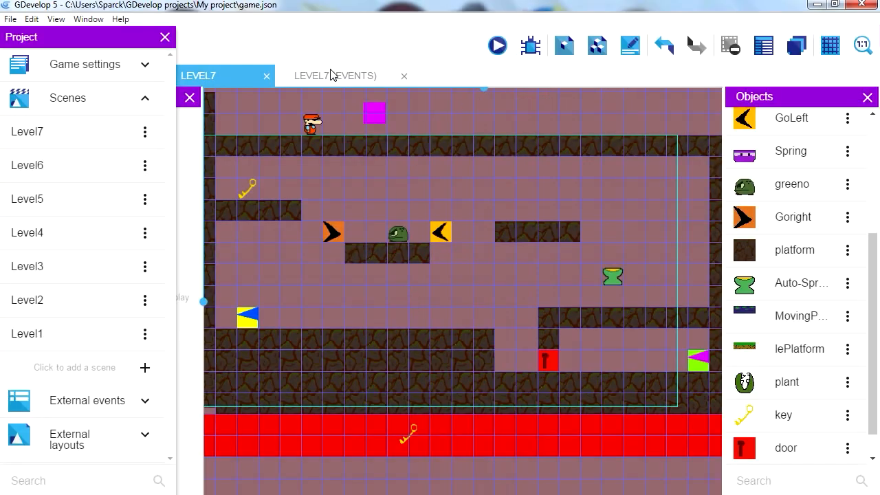
# - Start a new condition under the key comment at the end of Level7's events
pyautogui.click(335, 76)
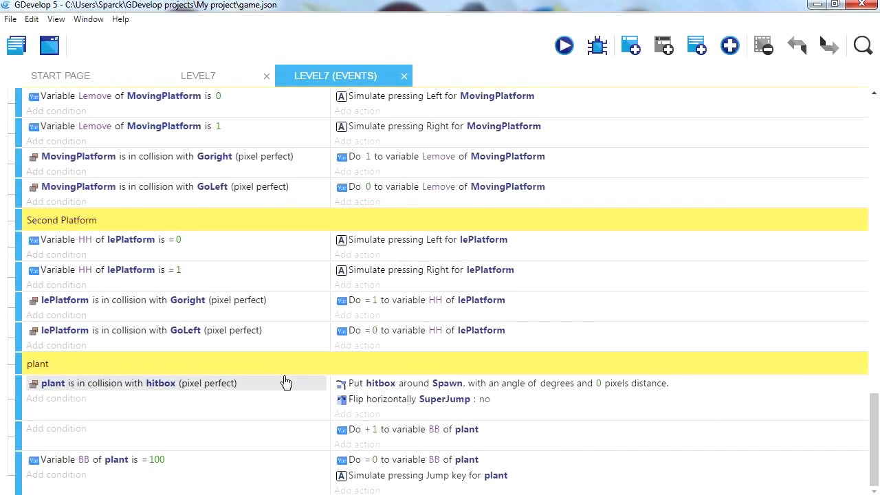
pyautogui.moveTo(676, 69)
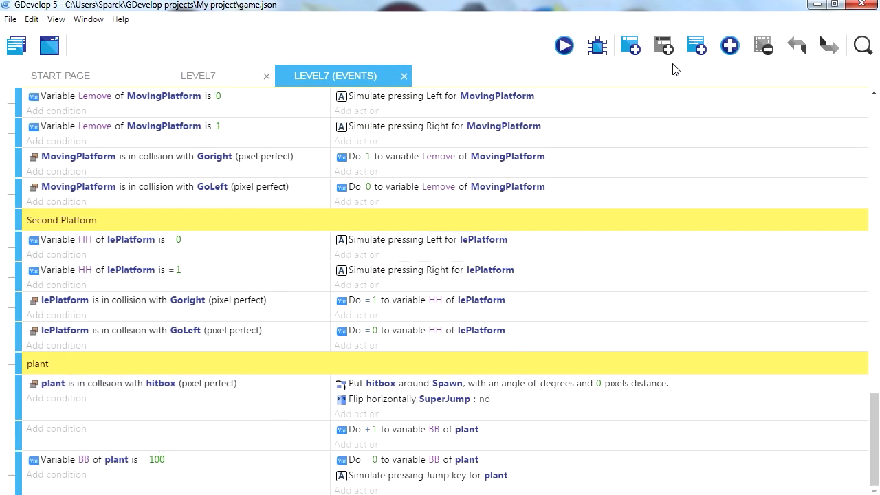
pyautogui.scroll(-3)
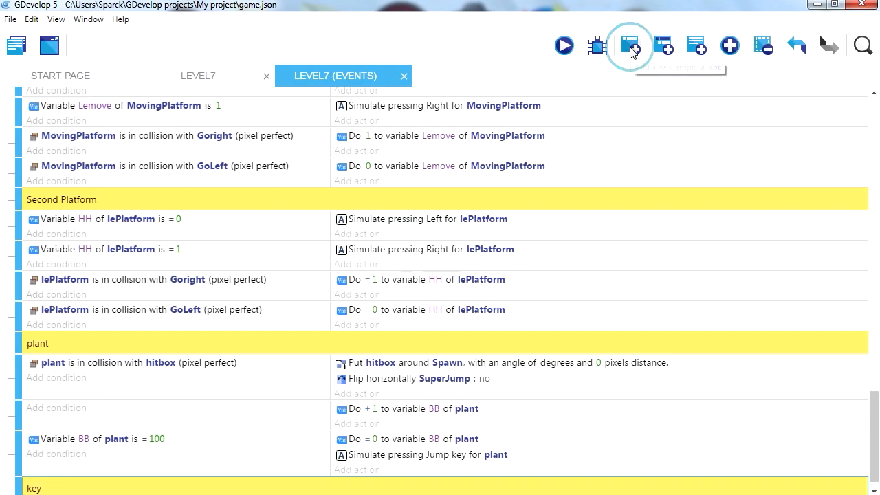
pyautogui.scroll(-3)
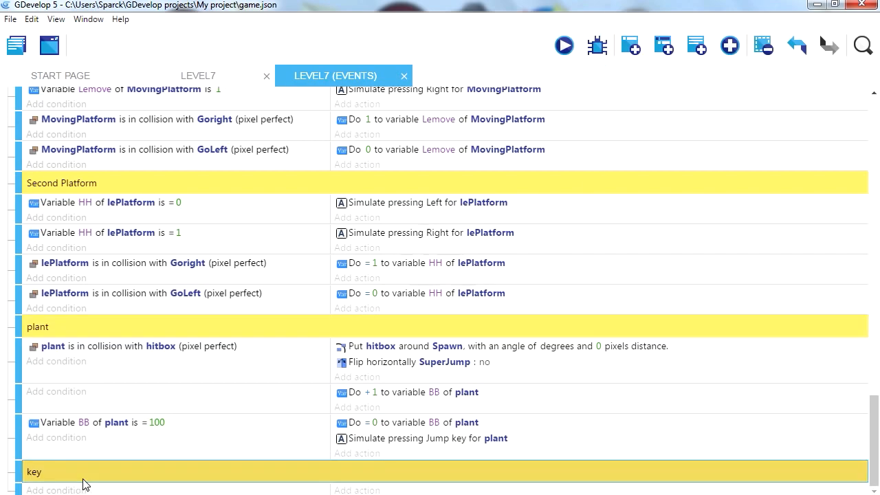
pyautogui.click(55, 489)
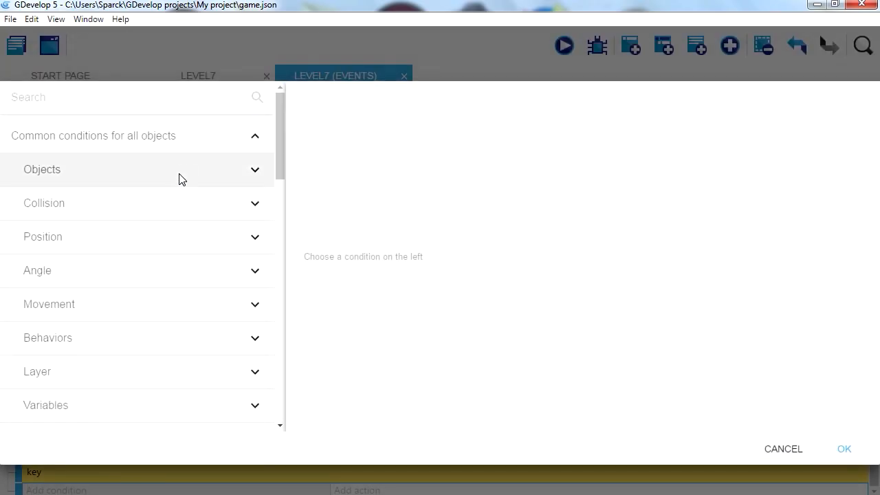
# - Add the condition that hitbox is in collision with key
pyautogui.click(44, 204)
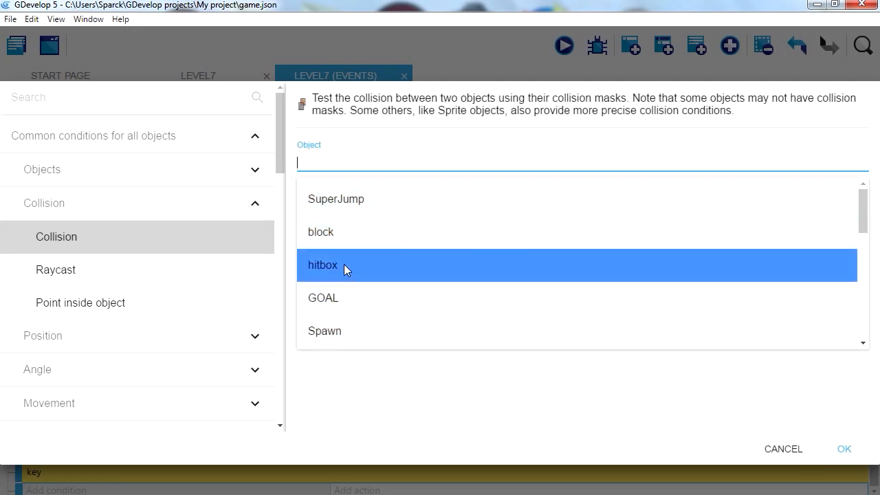
pyautogui.click(321, 265)
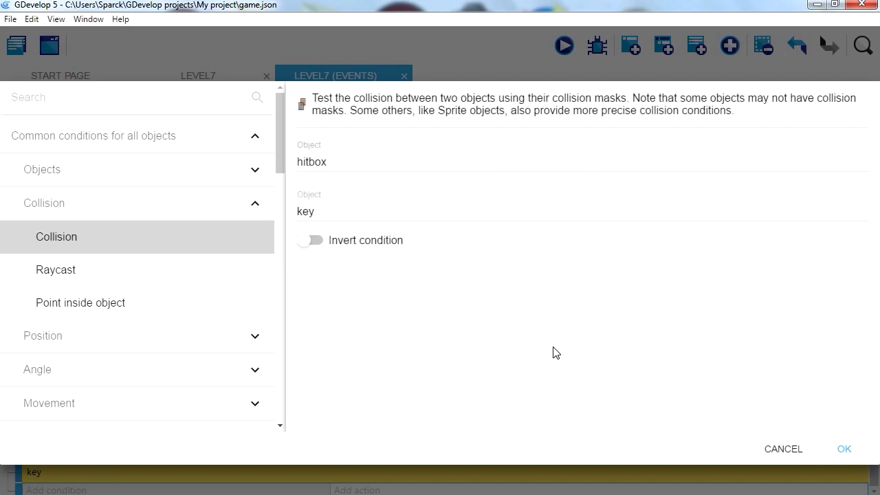
pyautogui.click(844, 449)
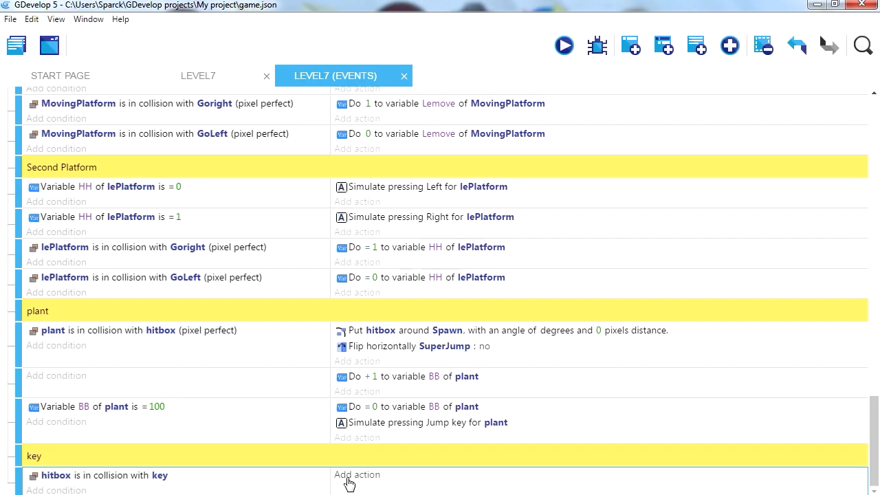
# - Add the action that deletes the key object when it is picked up
pyautogui.click(357, 474)
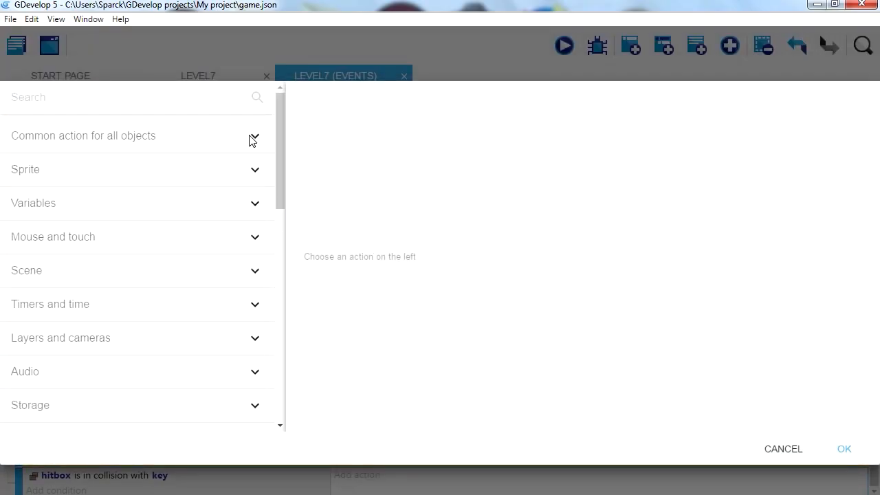
pyautogui.click(253, 136)
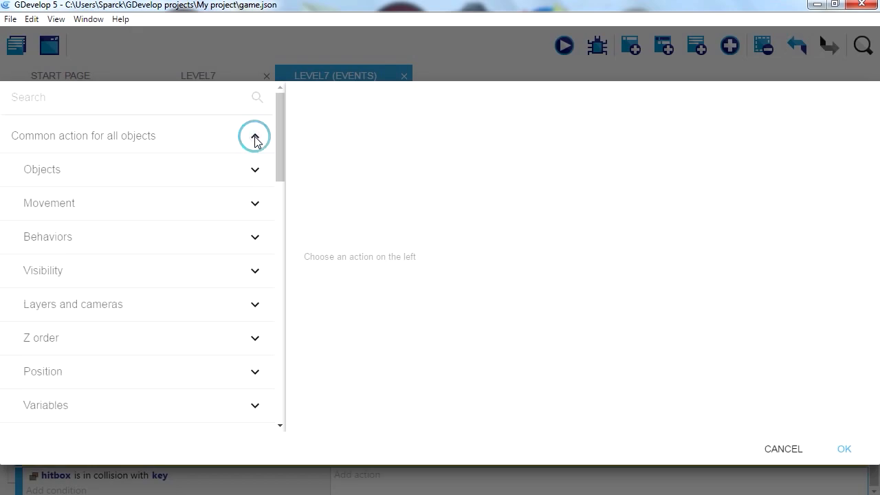
pyautogui.click(254, 136)
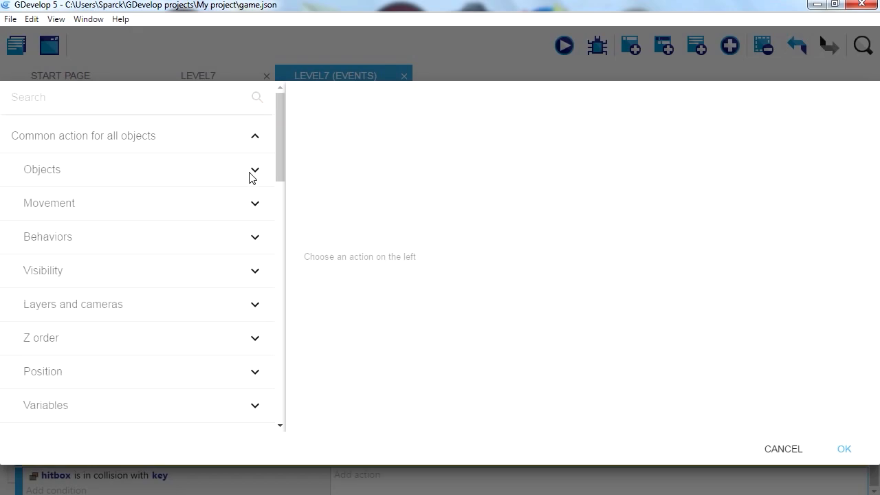
pyautogui.scroll(-3)
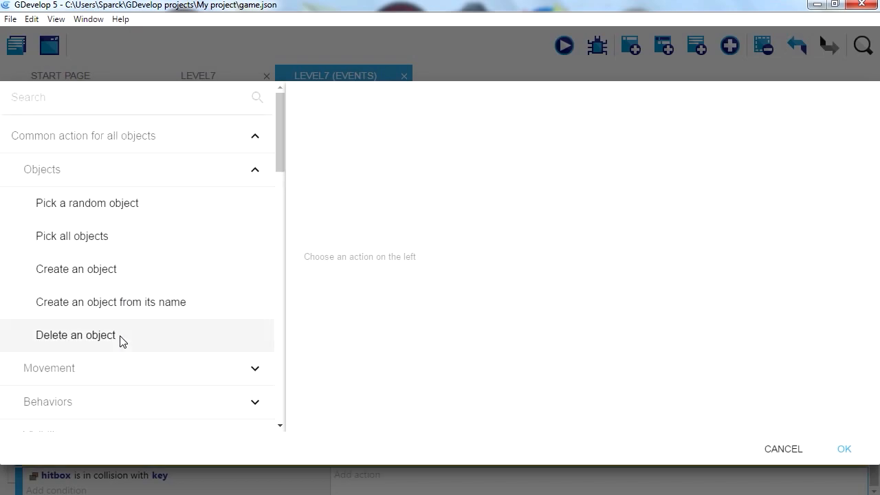
pyautogui.click(75, 335)
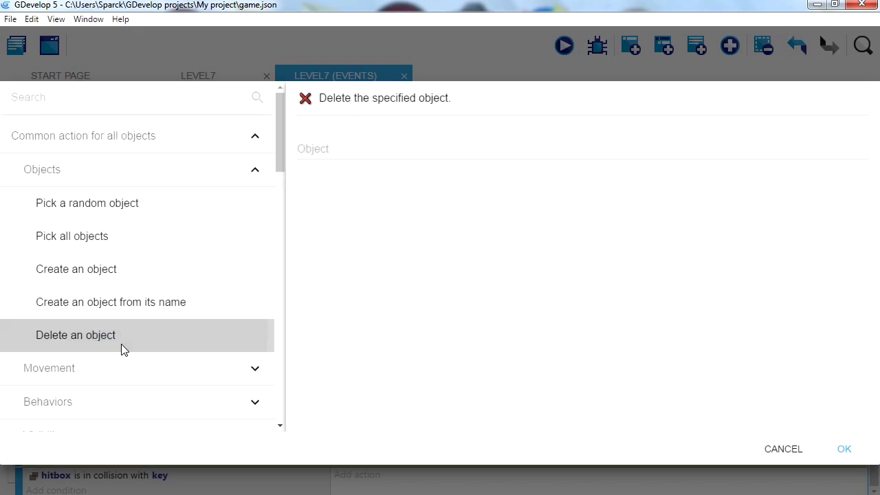
pyautogui.click(581, 148)
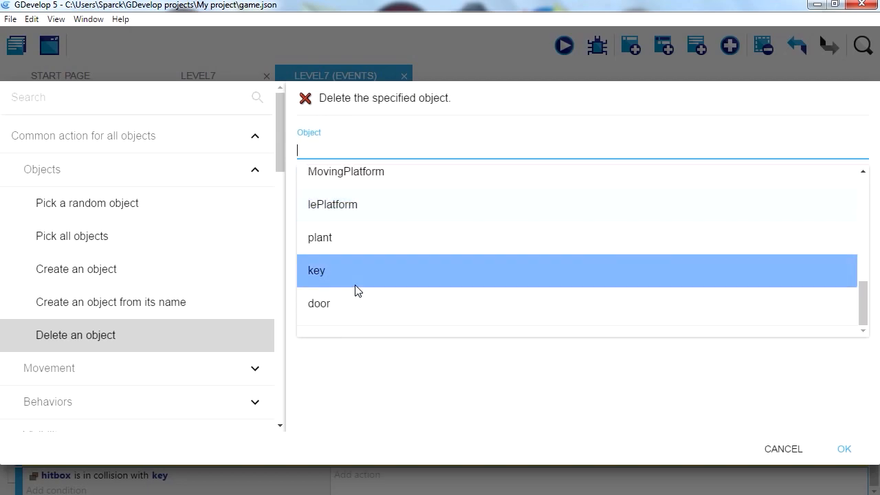
pyautogui.click(316, 269)
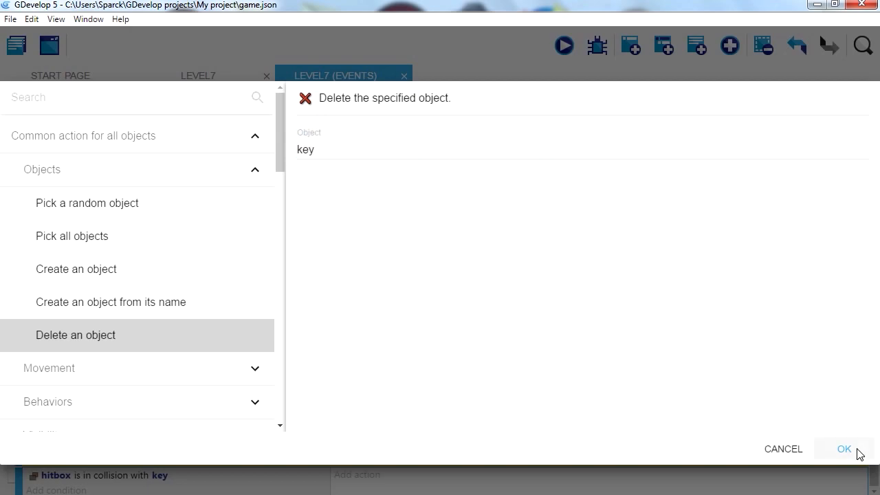
pyautogui.click(844, 448)
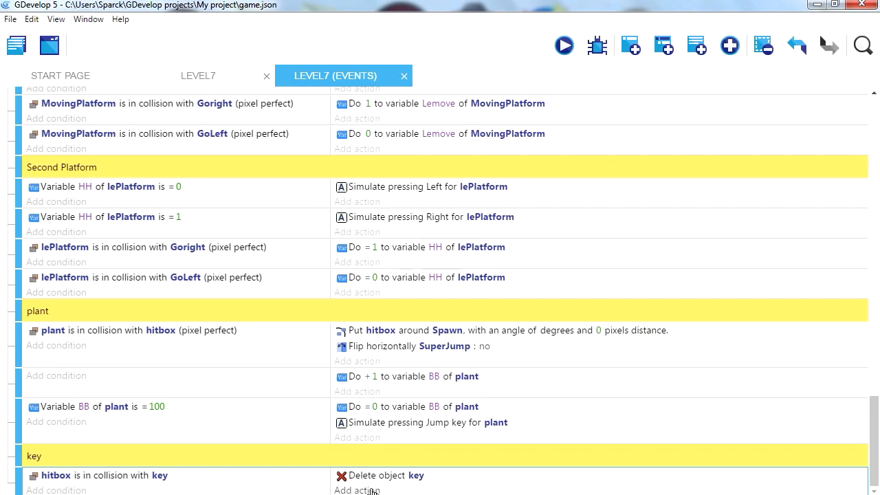
# - Add an action setting door's Y position directly, starting the door.Y - 32 expression
pyautogui.click(357, 490)
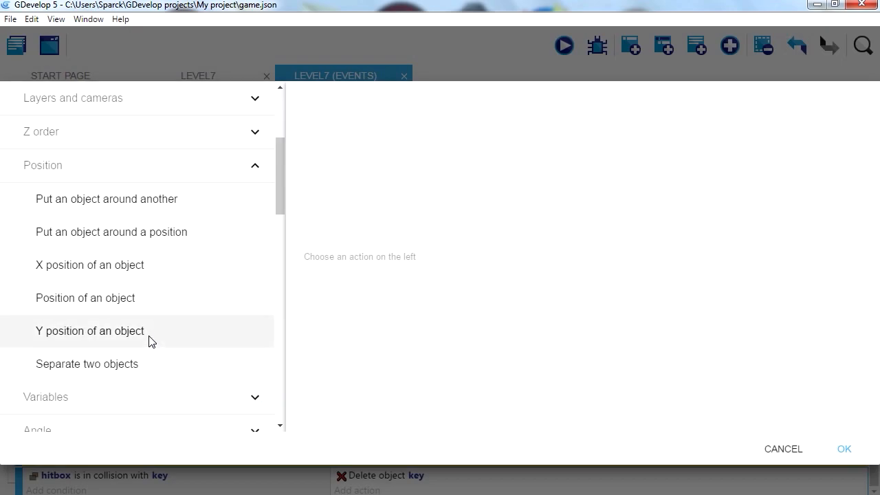
pyautogui.click(89, 330)
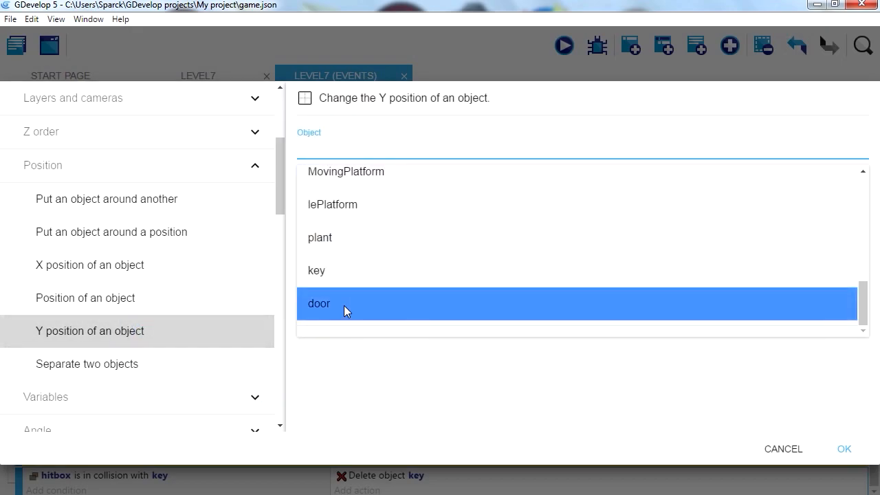
pyautogui.click(318, 304)
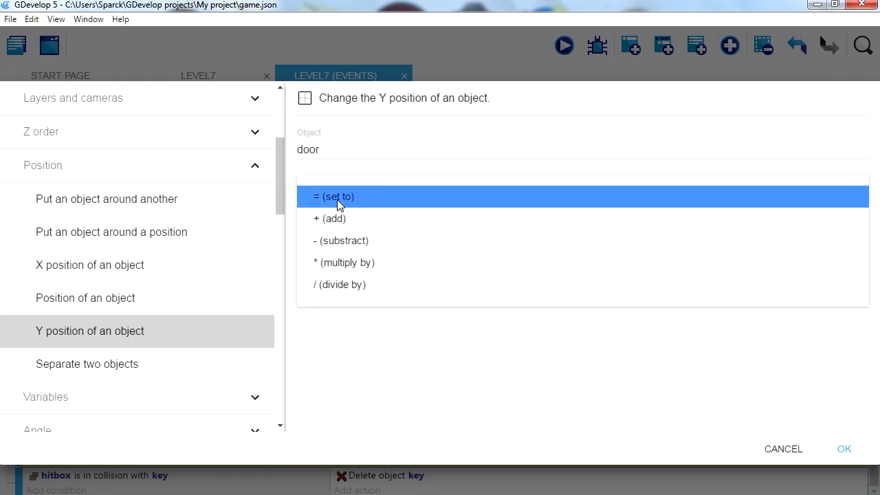
pyautogui.click(333, 197)
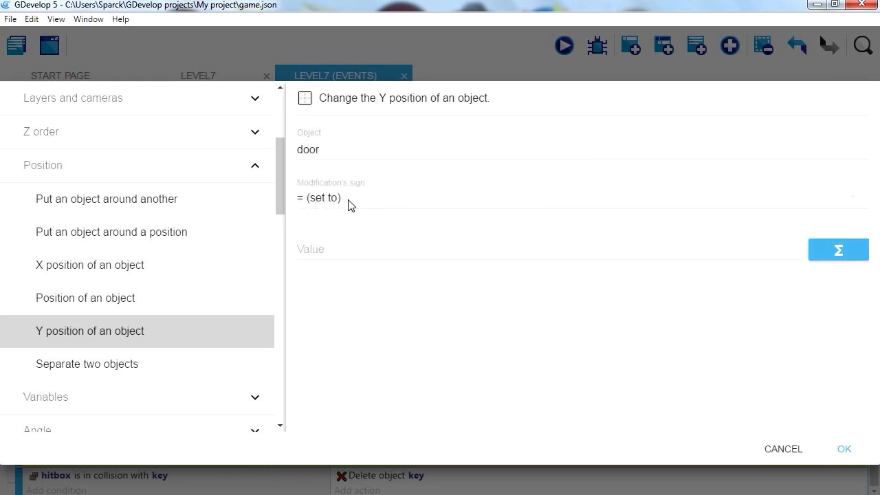
pyautogui.click(481, 247)
pyautogui.write('door.PointY()')
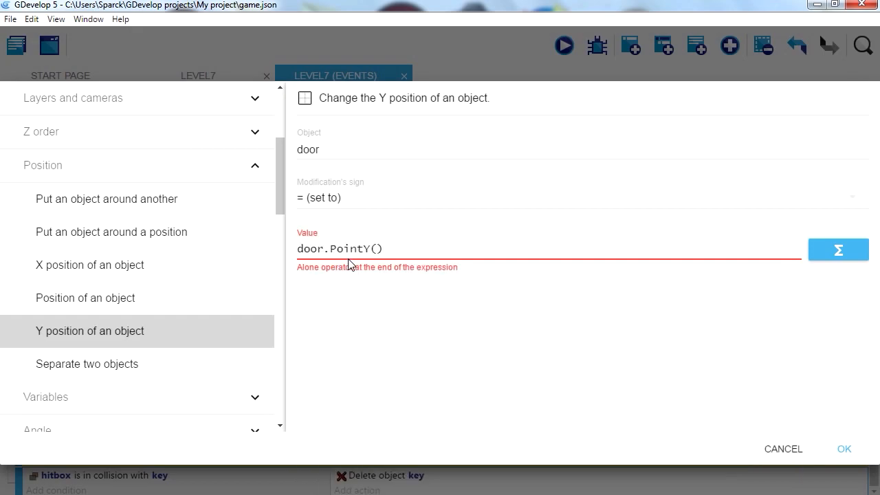
pyautogui.moveTo(391, 314)
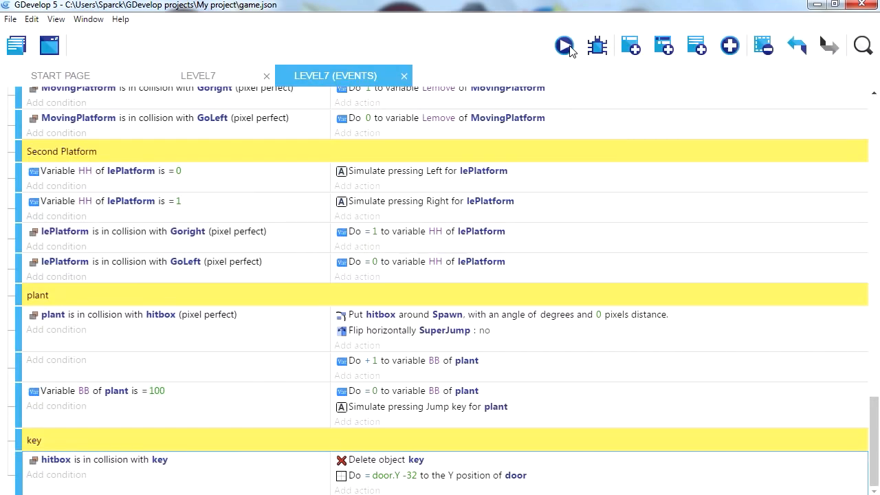
# - Preview Level7, grab the key so the door rises, then return to the scene editor
pyautogui.click(564, 45)
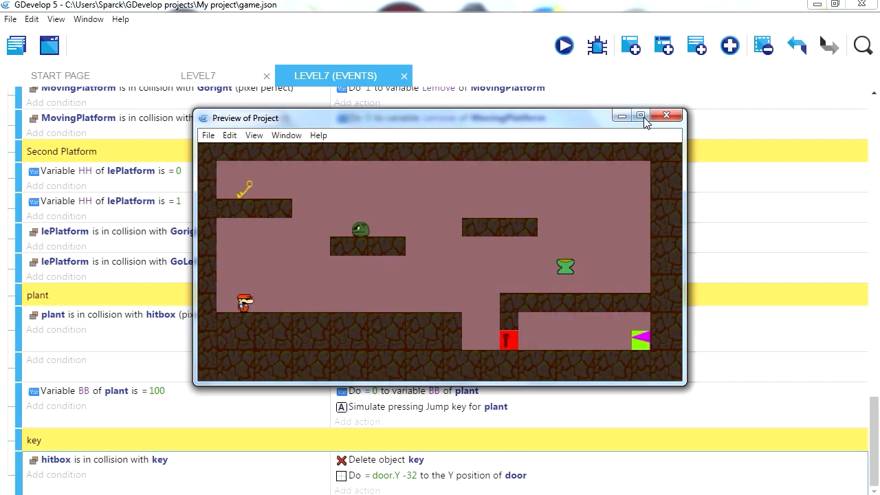
pyautogui.click(641, 115)
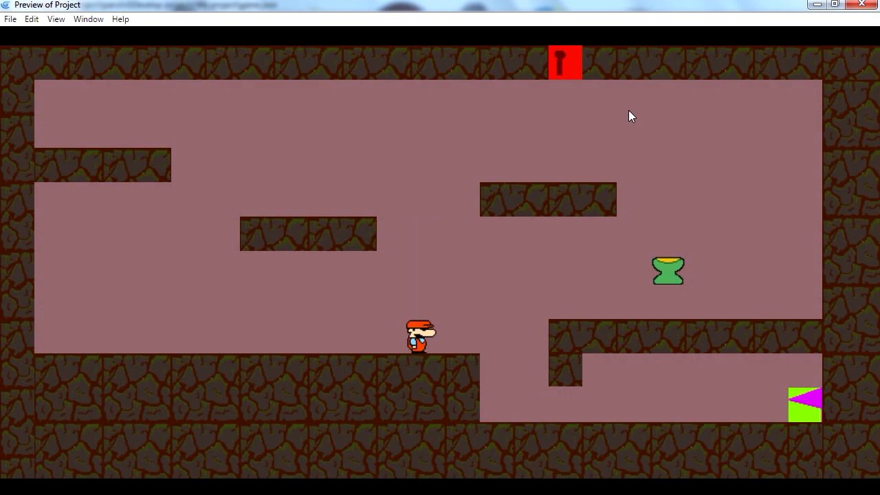
pyautogui.moveTo(574, 104)
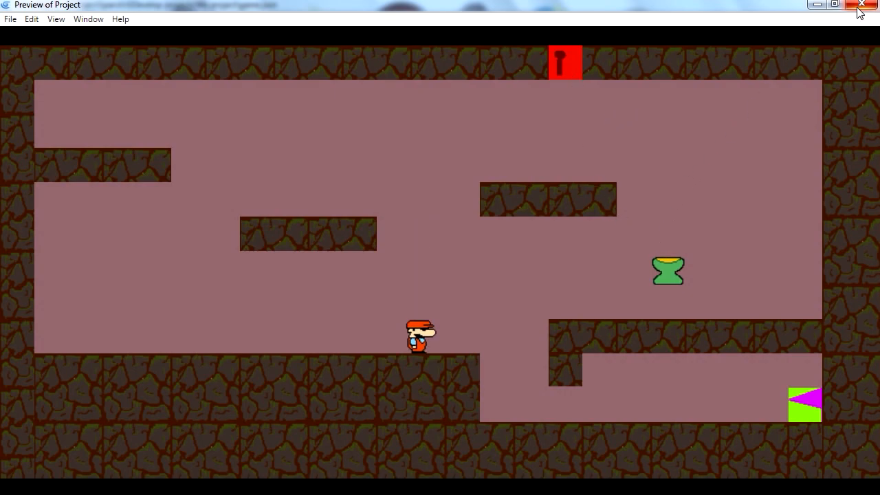
pyautogui.click(861, 6)
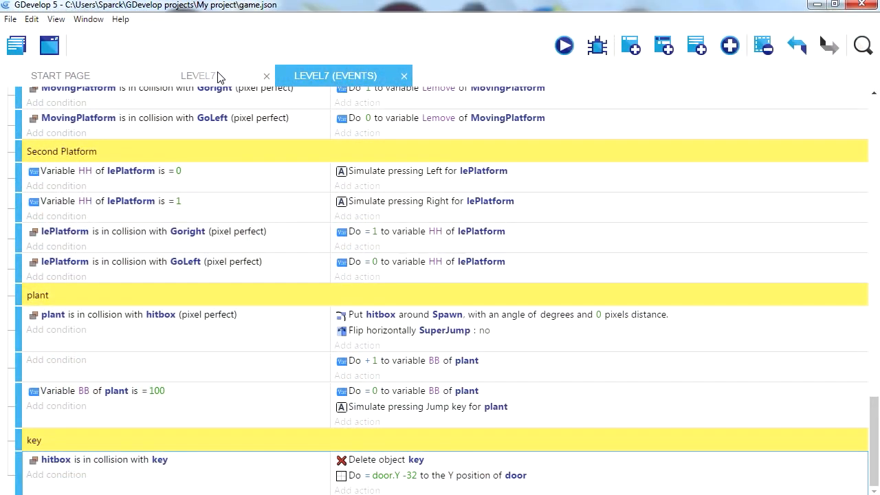
pyautogui.click(198, 74)
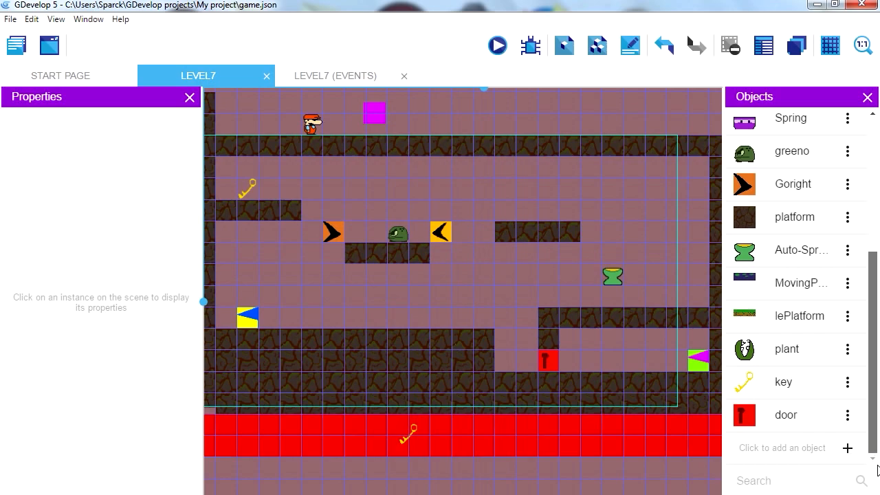
# - Create a new 32x32 green sprite NewObject and place an instance above the door
pyautogui.click(828, 448)
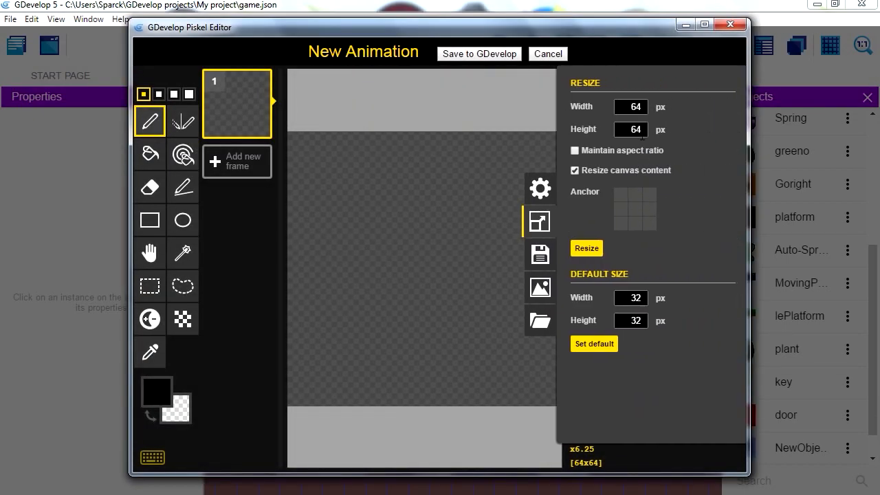
pyautogui.write('32')
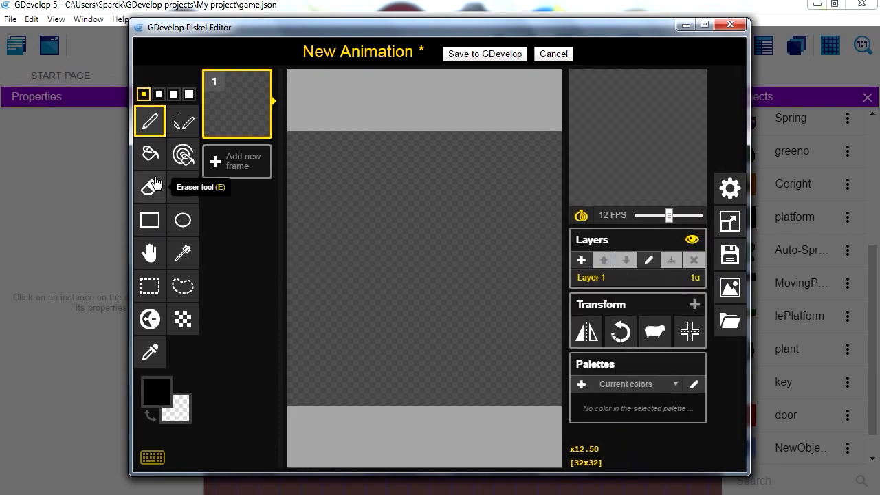
pyautogui.click(157, 392)
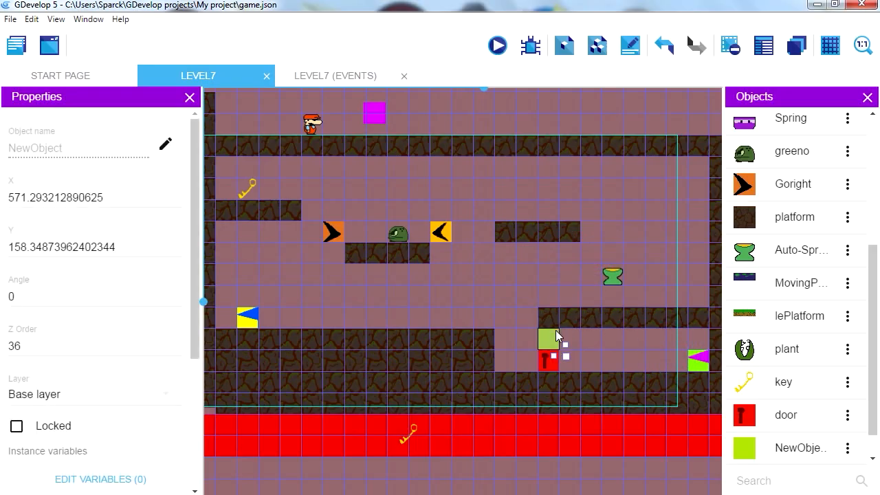
# - Set the NewObject instance to X 512, Y 288 and return to the events sheet
pyautogui.scroll(-3)
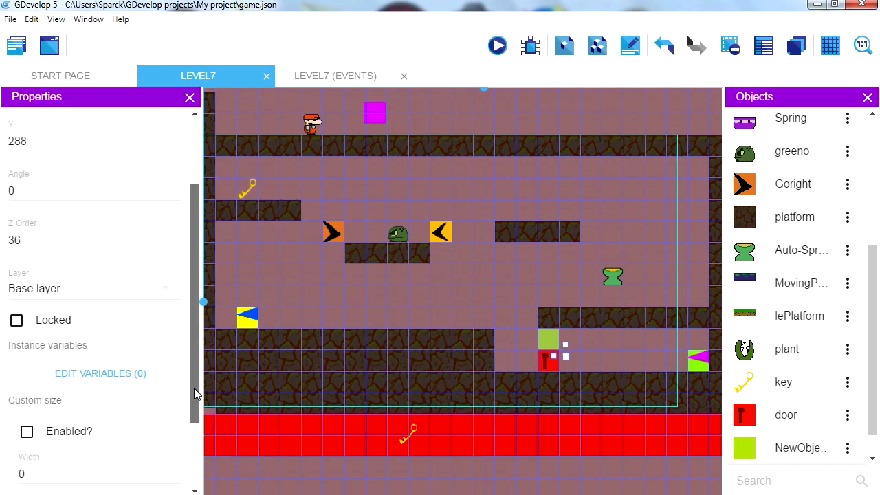
pyautogui.scroll(3)
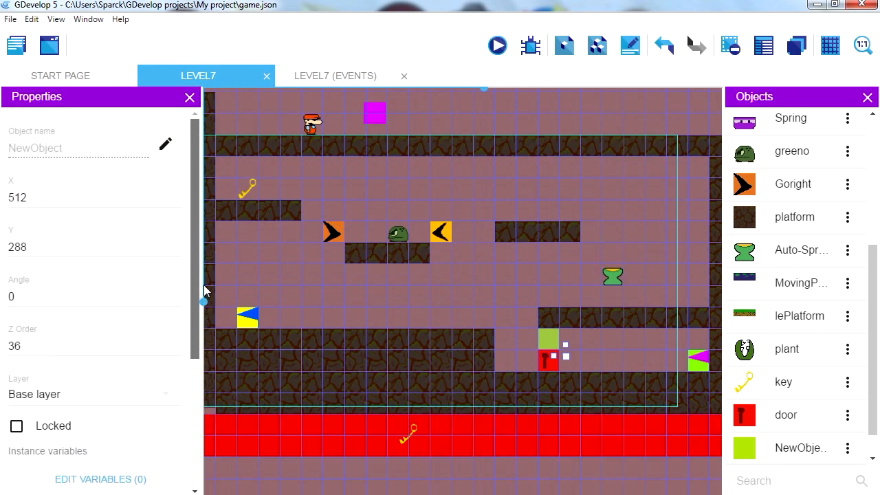
pyautogui.click(336, 76)
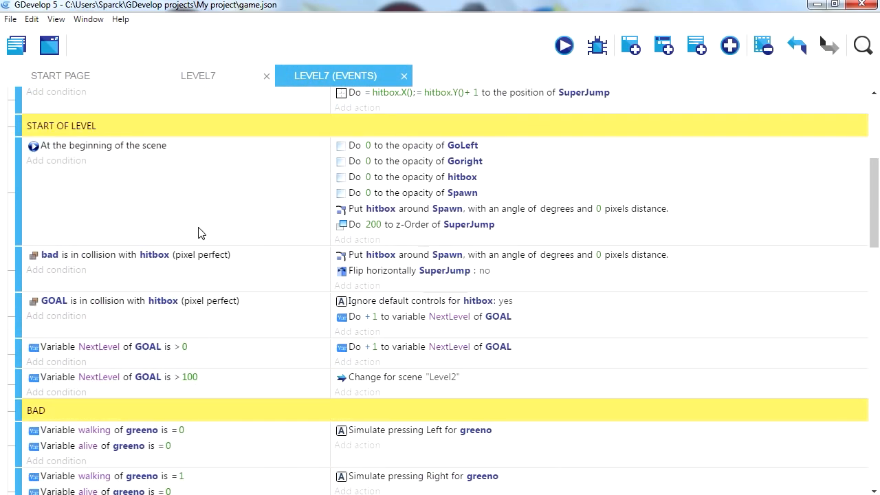
pyautogui.moveTo(374, 231)
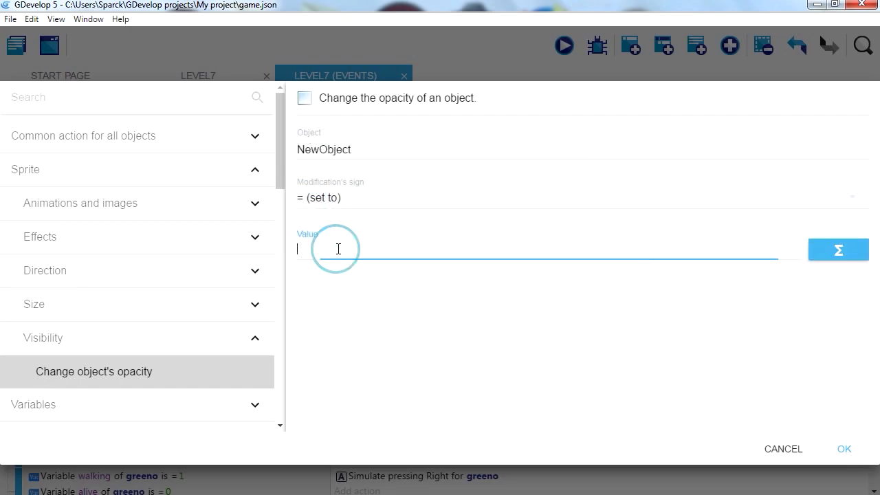
# - Set NewObject's opacity to 0 at scene start, then return to the scene layout
pyautogui.write('0')
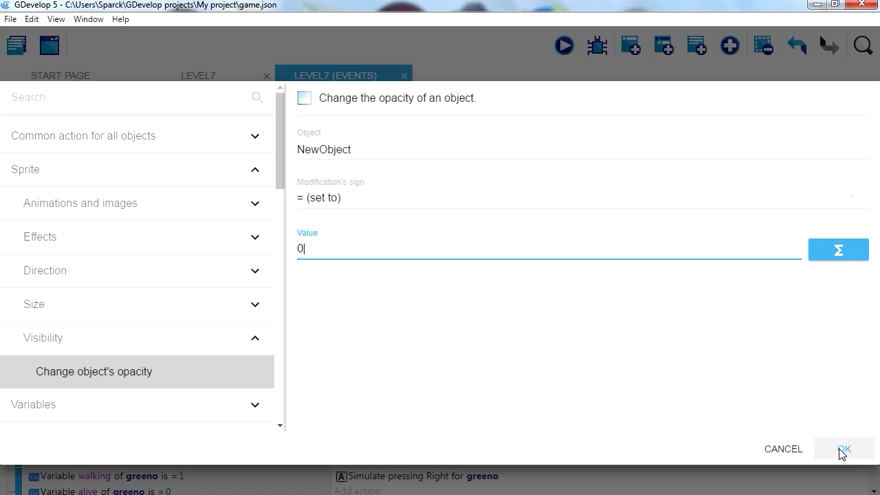
pyautogui.click(845, 448)
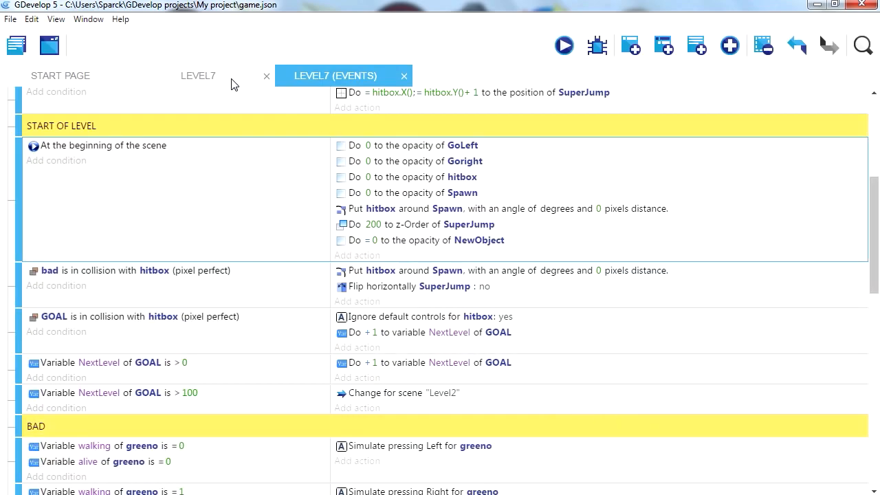
pyautogui.click(198, 75)
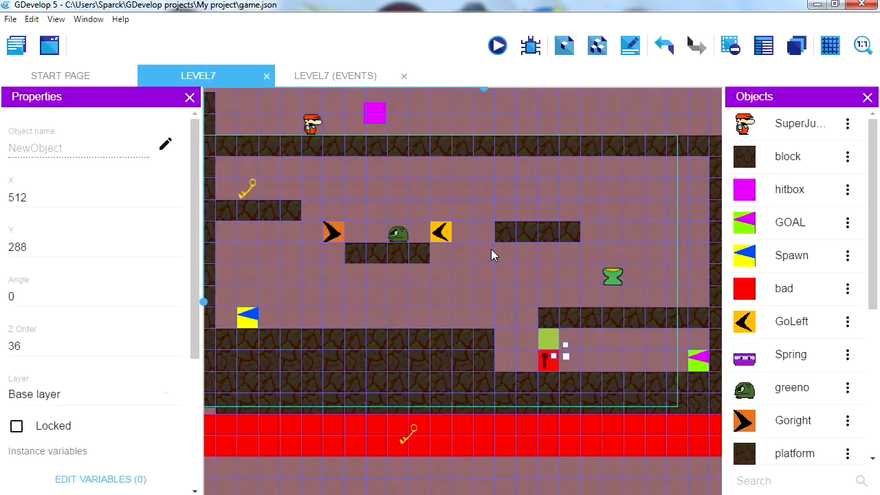
# - Add an action putting NewObject around another object at 0 pixels distance
pyautogui.click(498, 46)
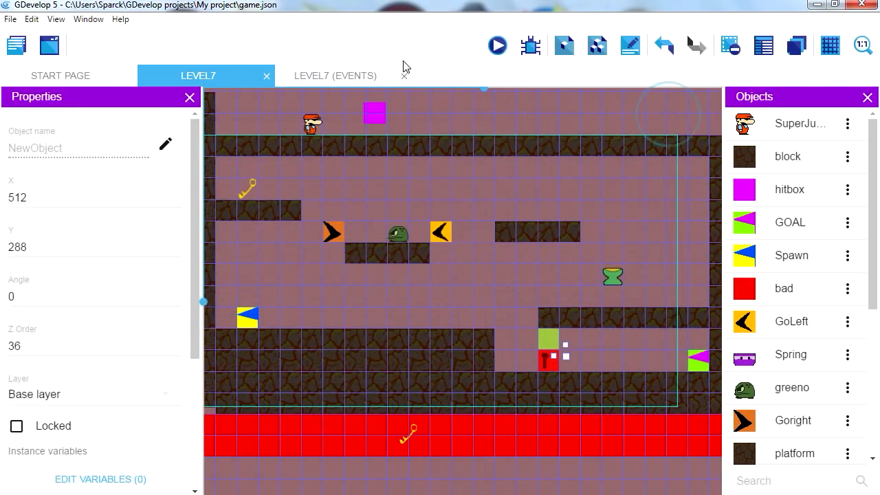
pyautogui.click(335, 76)
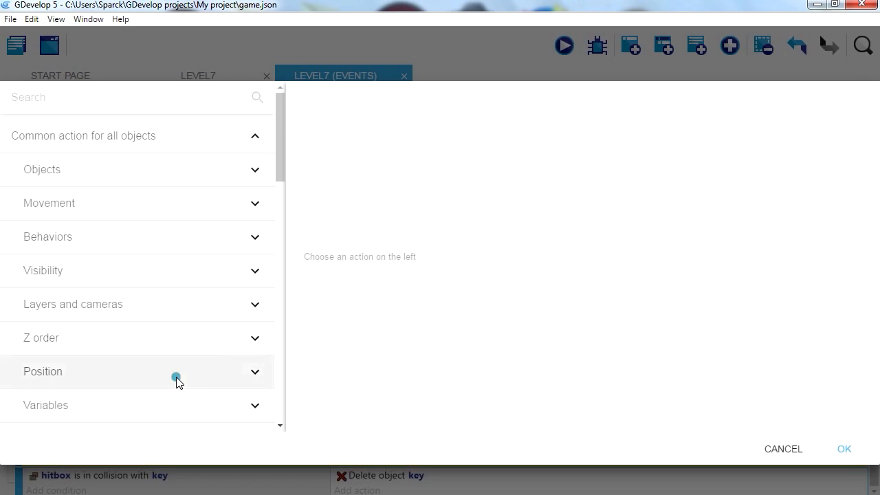
pyautogui.click(43, 372)
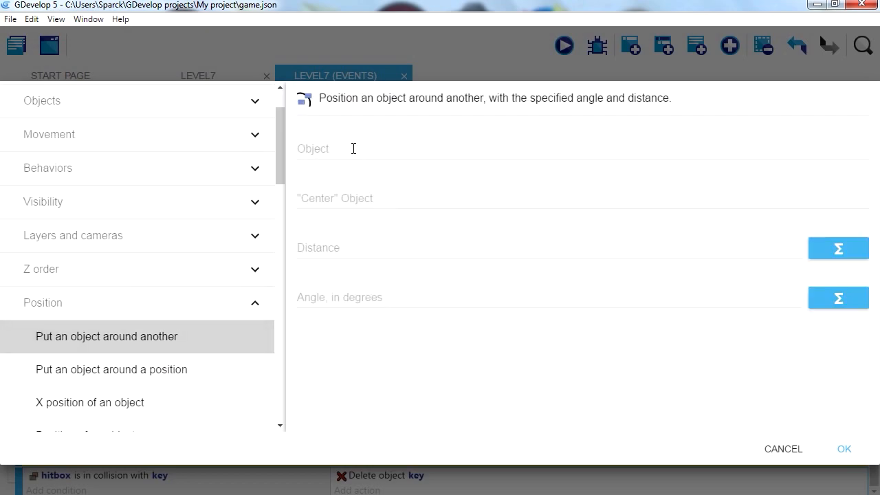
pyautogui.write('NewObject')
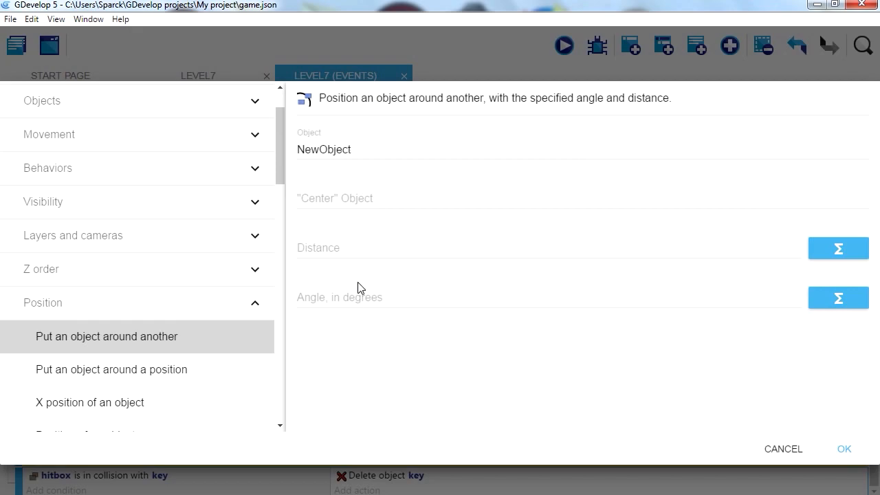
pyautogui.moveTo(324, 334)
pyautogui.write('0')
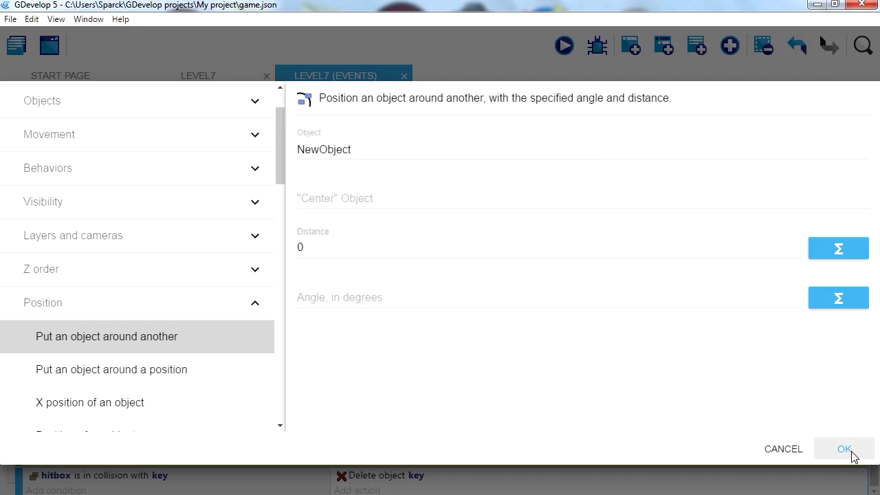
pyautogui.click(844, 449)
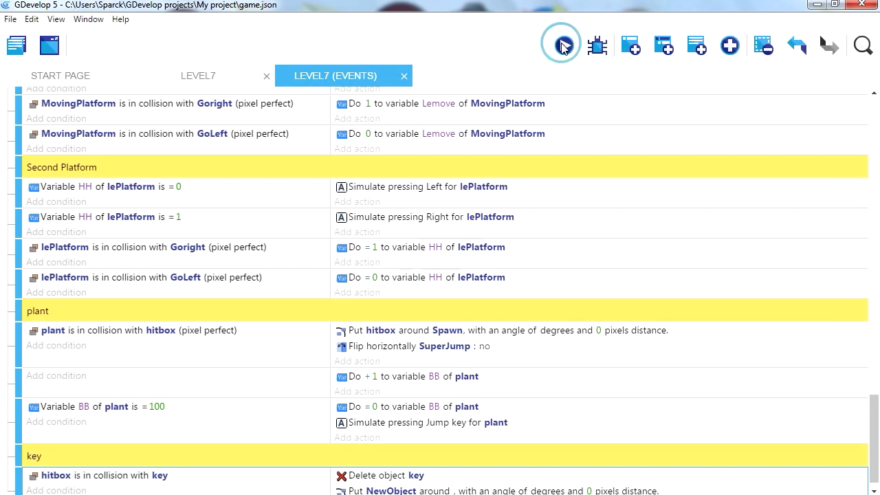
# - Test-play the level, then remove the unfinished NewObject positioning action
pyautogui.click(561, 44)
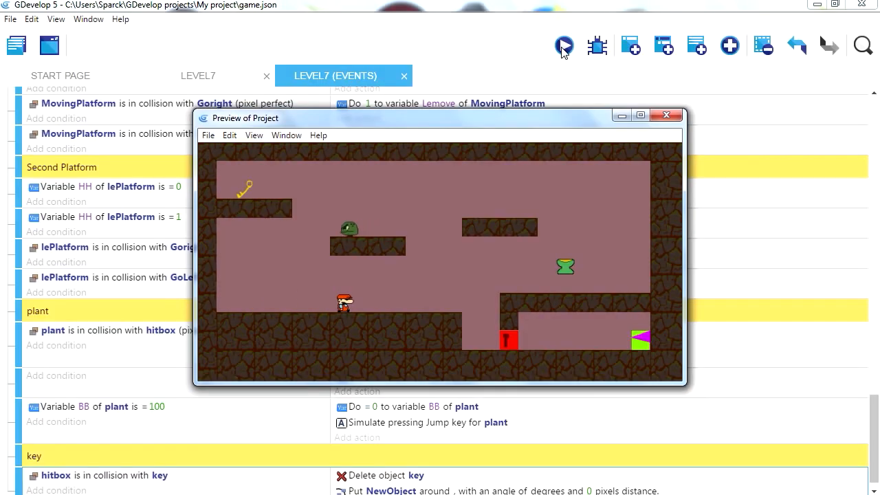
pyautogui.click(641, 115)
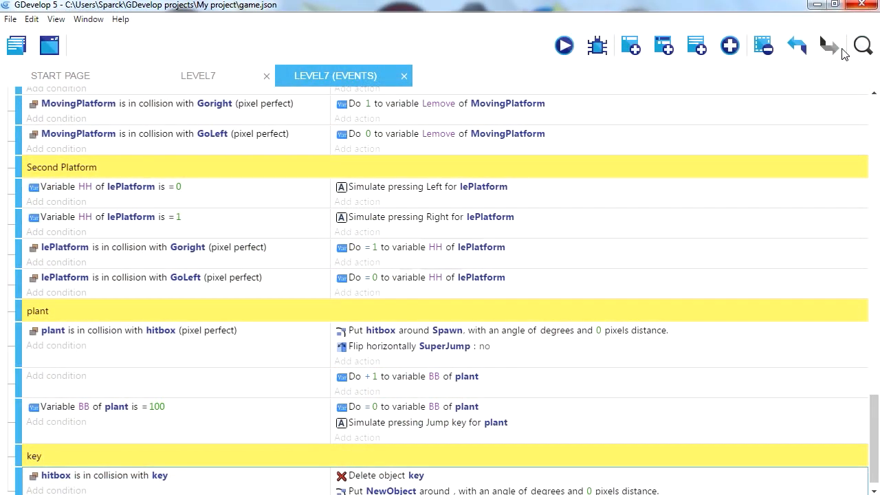
pyautogui.rightClick(475, 476)
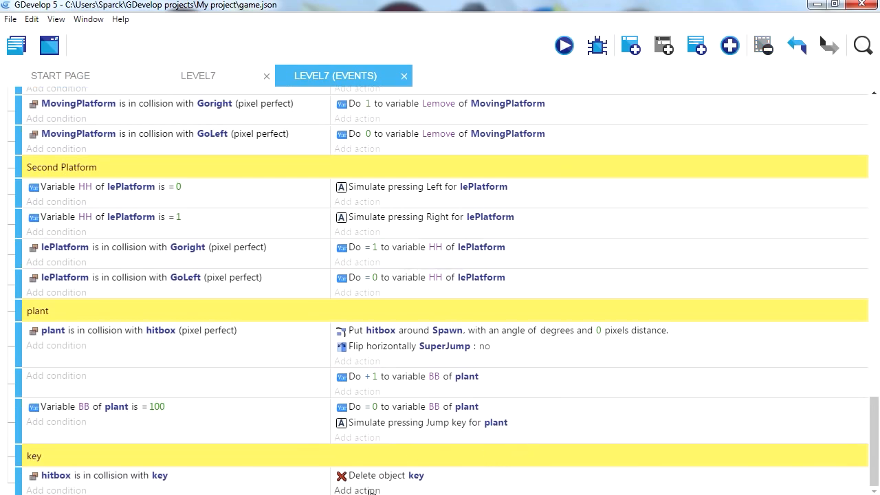
# - Add a Put NewObject around a position action, then test-play and close the preview
pyautogui.click(358, 490)
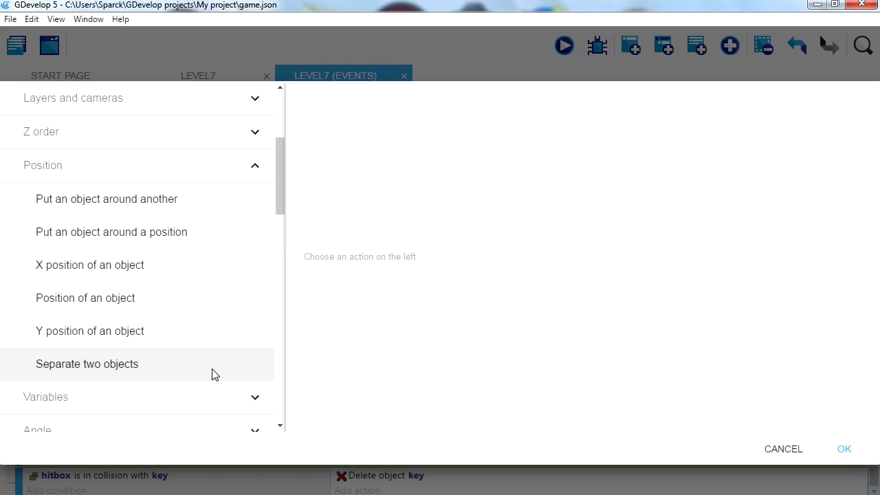
pyautogui.click(110, 230)
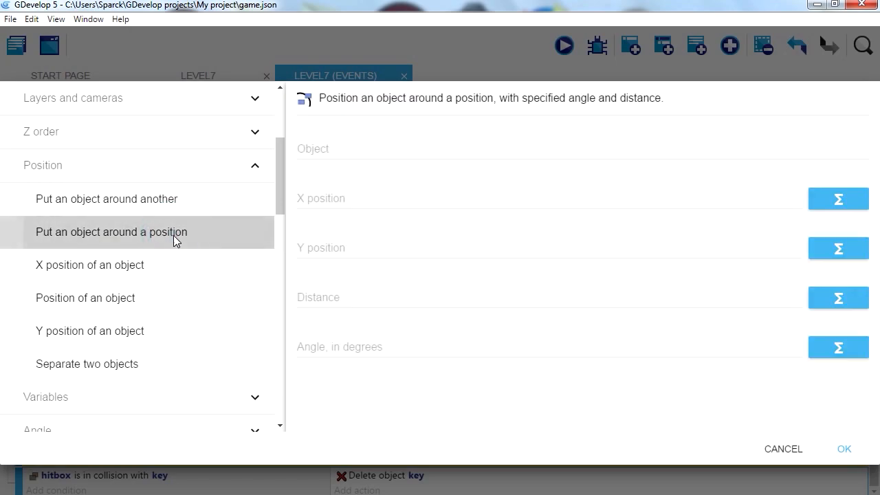
pyautogui.click(580, 148)
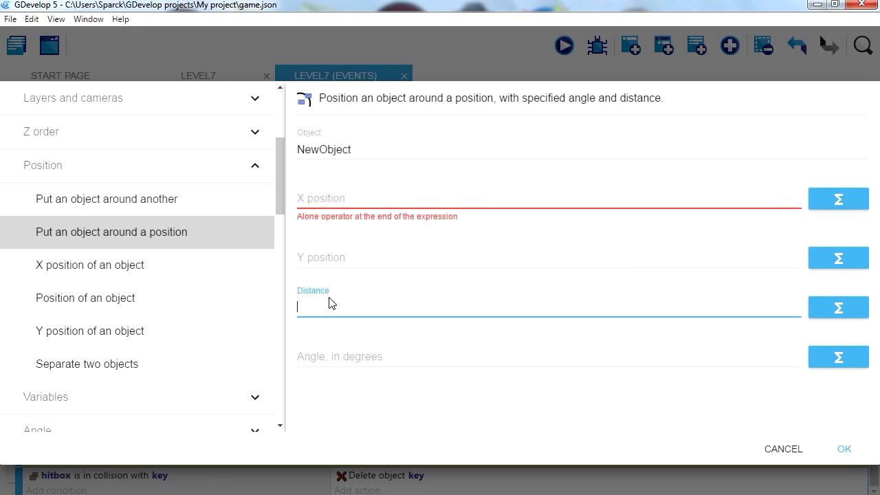
pyautogui.moveTo(812, 448)
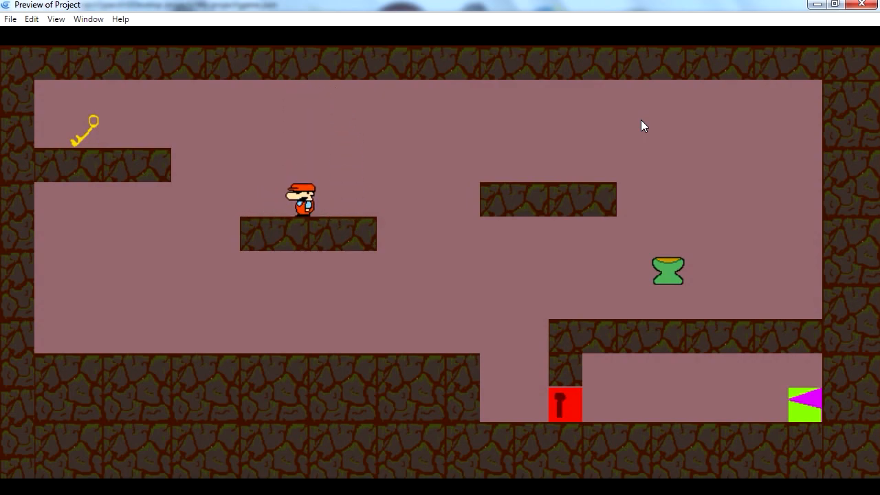
pyautogui.press('Left')
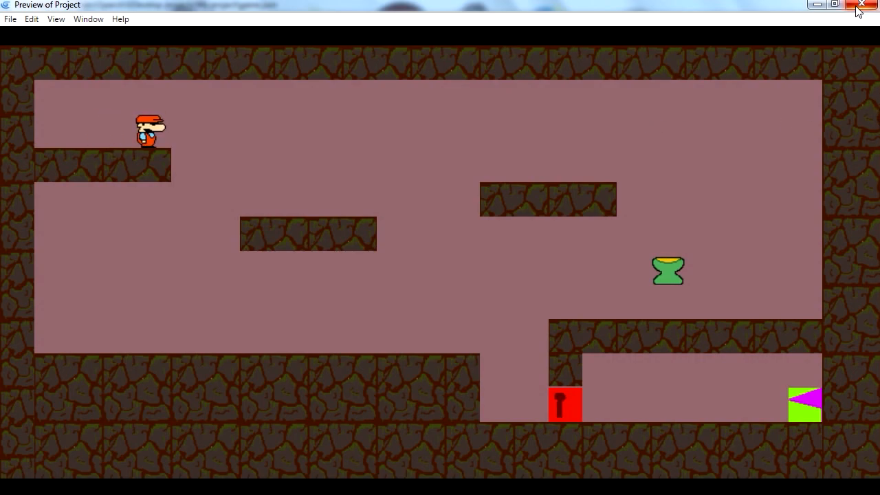
pyautogui.click(861, 5)
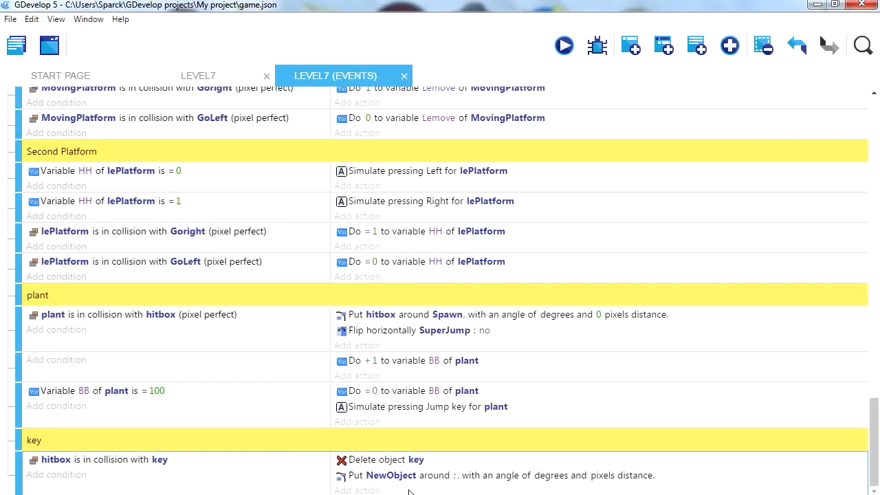
# - Change the action to put door around NewObject at distance 0
pyautogui.rightClick(500, 475)
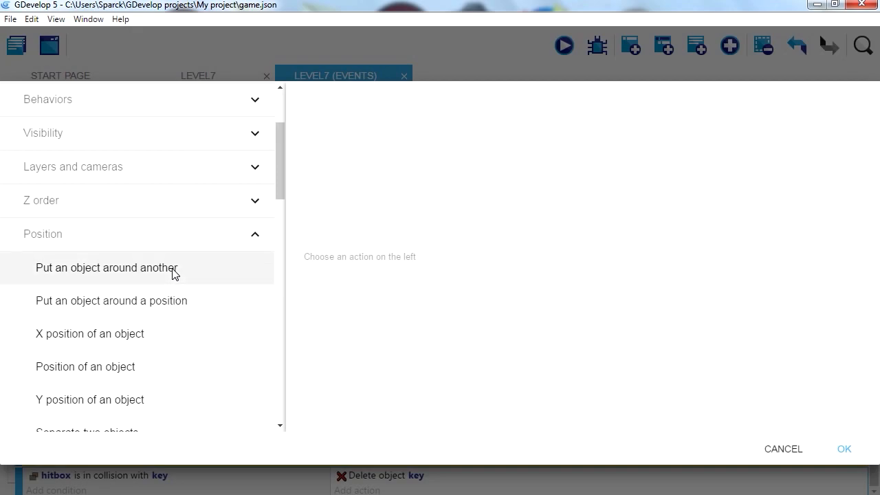
pyautogui.click(107, 266)
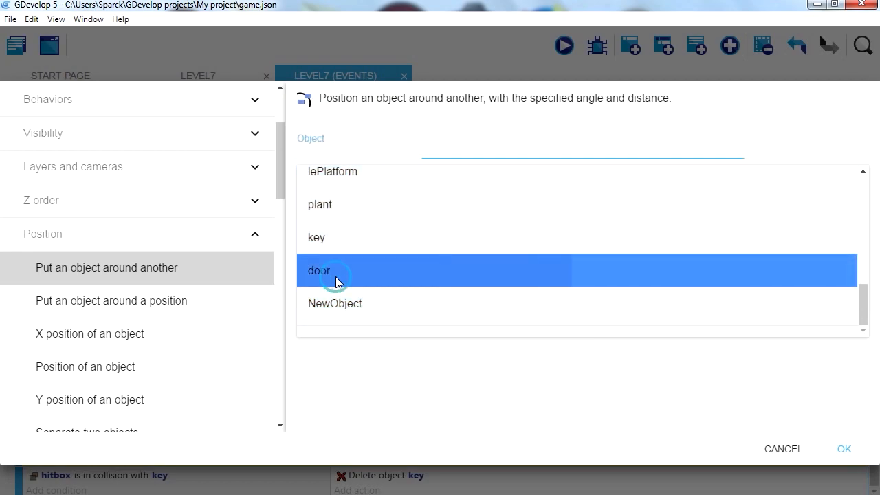
pyautogui.click(319, 270)
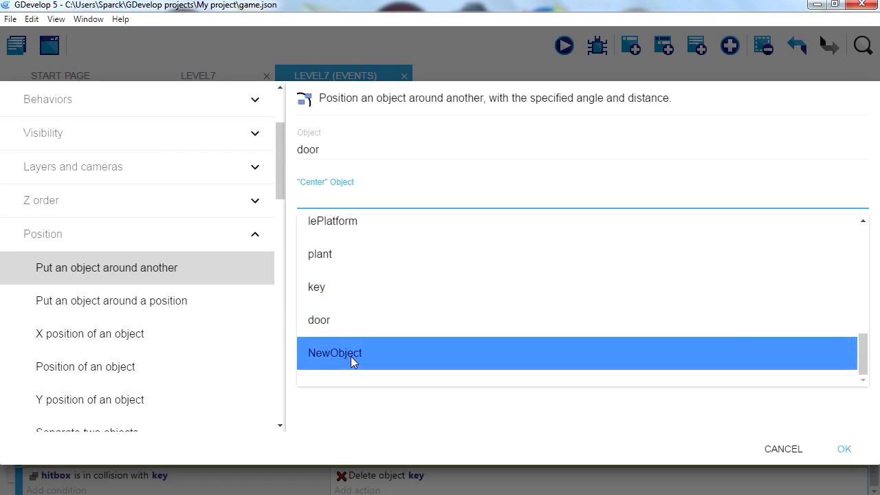
pyautogui.click(336, 352)
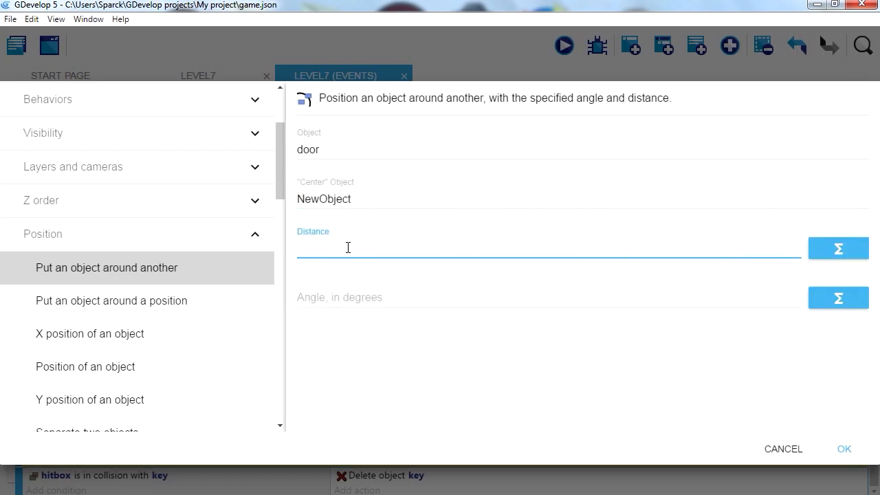
pyautogui.write('0')
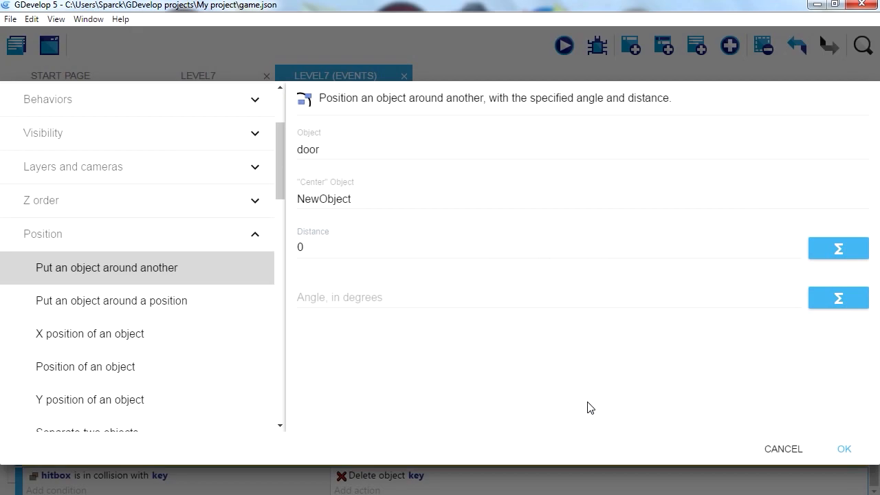
pyautogui.moveTo(623, 383)
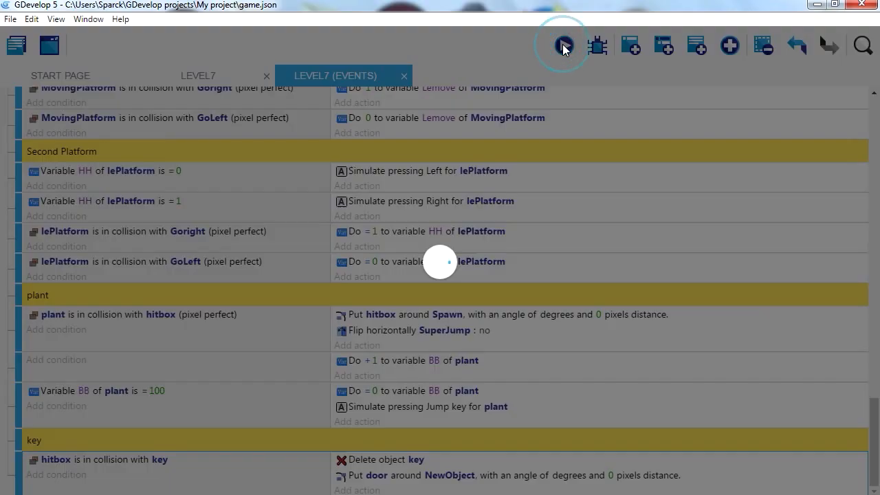
# - Preview Level7 to confirm the key vanishes and the door moves, then return to the scene layout
pyautogui.click(561, 45)
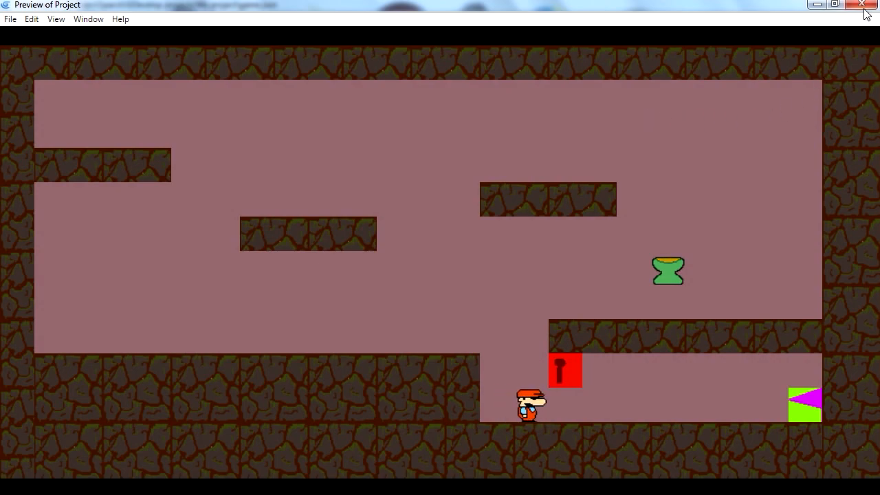
pyautogui.click(861, 5)
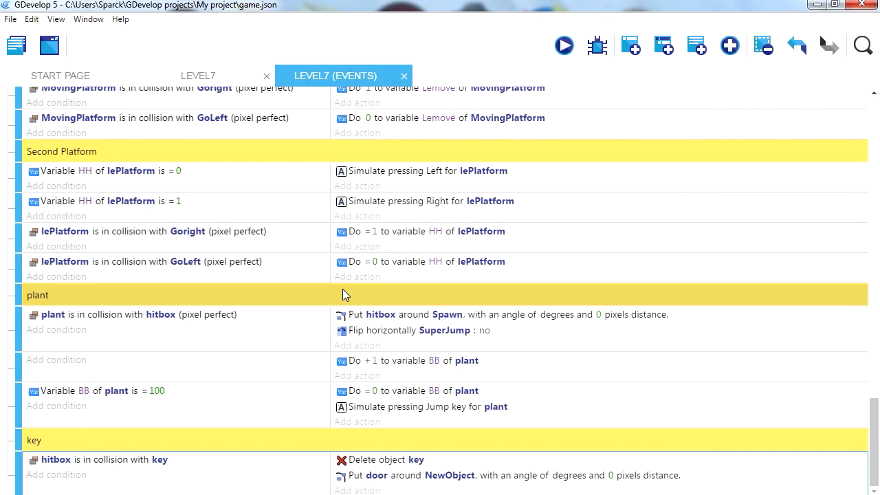
pyautogui.click(198, 76)
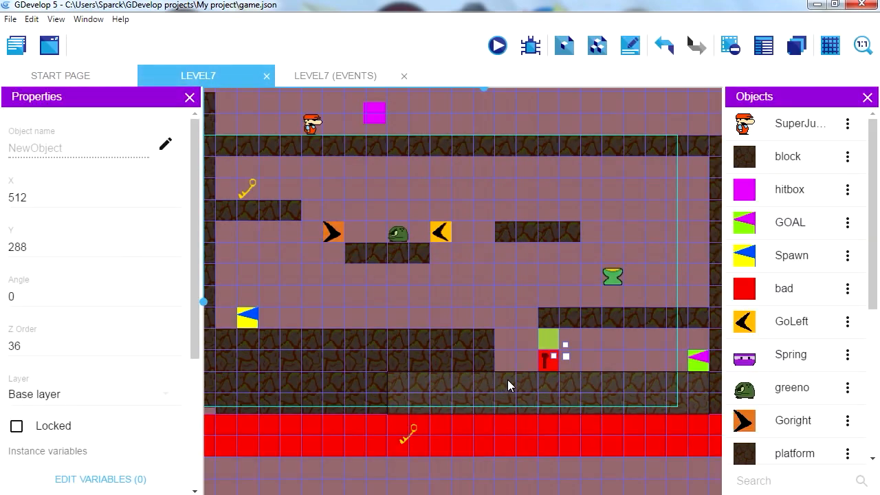